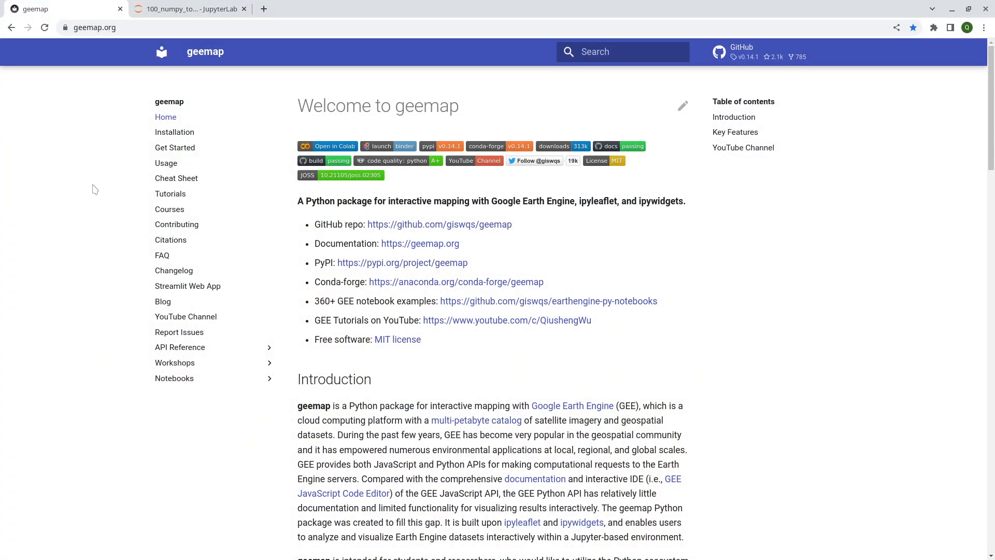
mouse_move(195, 175)
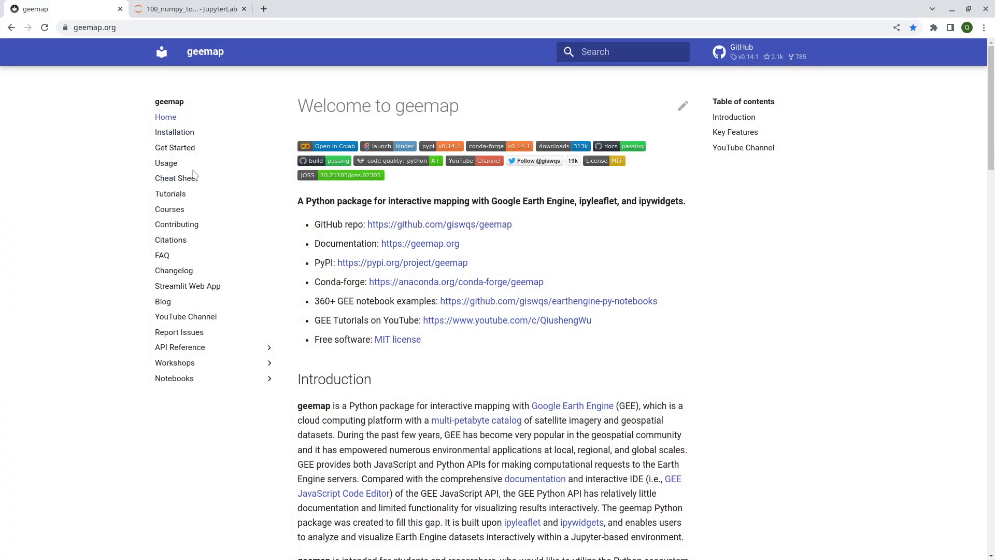
mouse_move(176, 178)
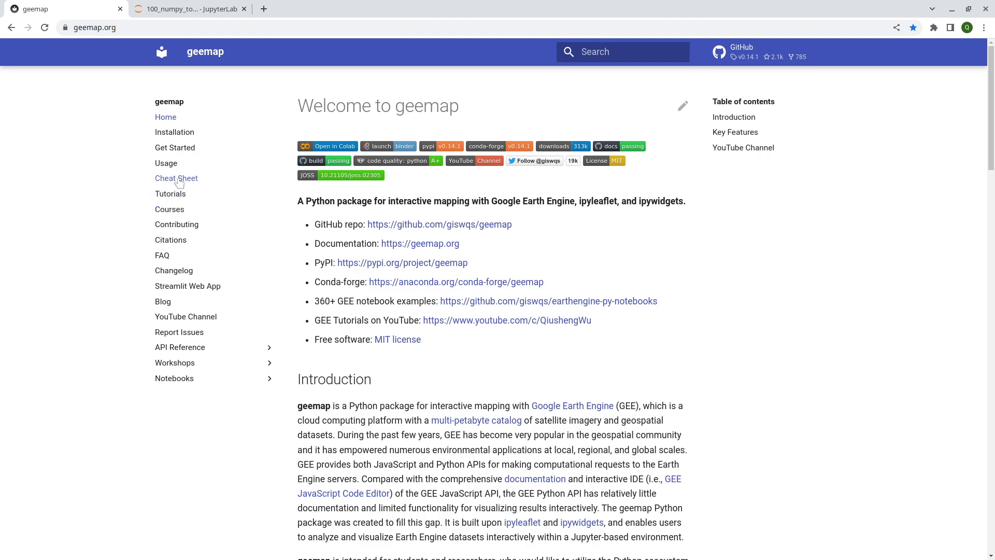
Browse Tutorials to item 100, the numpy-to-COG notebook, and download it
click(170, 193)
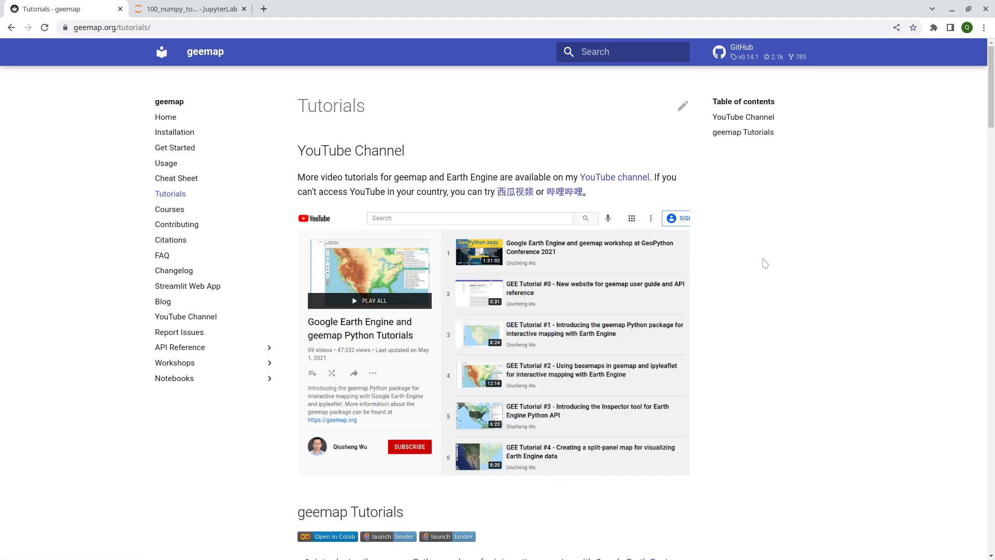
scroll(down, 3)
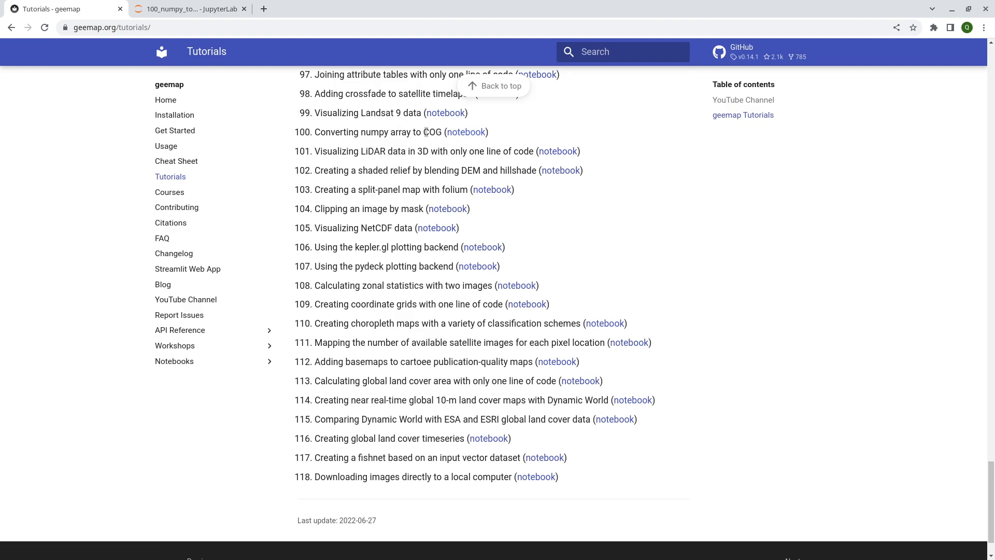
click(465, 133)
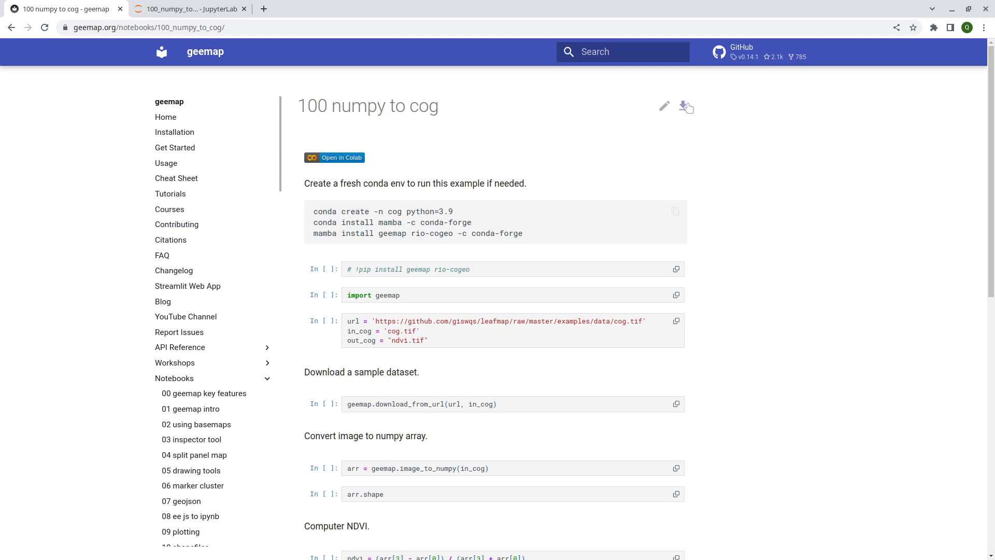
click(686, 105)
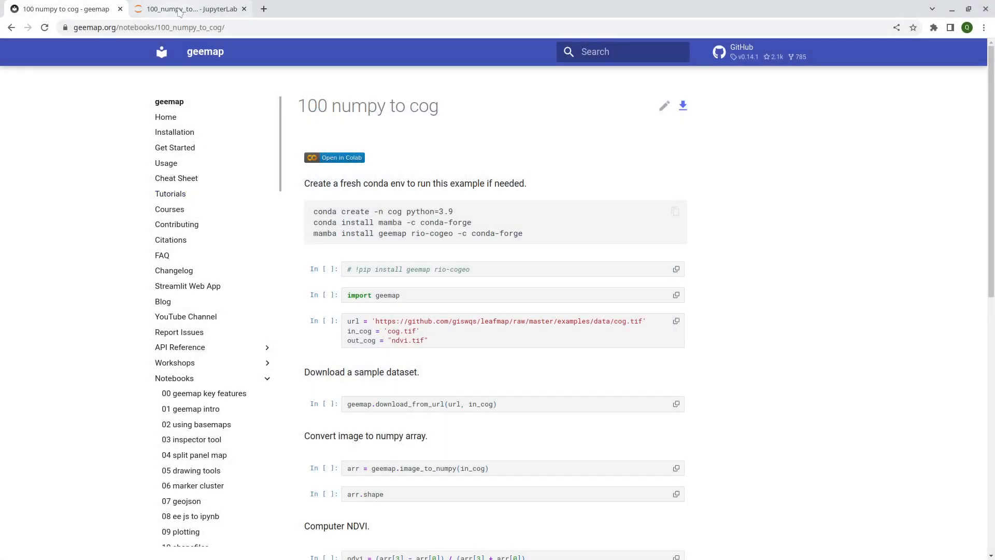
Switch to the JupyterLab tab showing 100_numpy_to_cog.ipynb
click(190, 9)
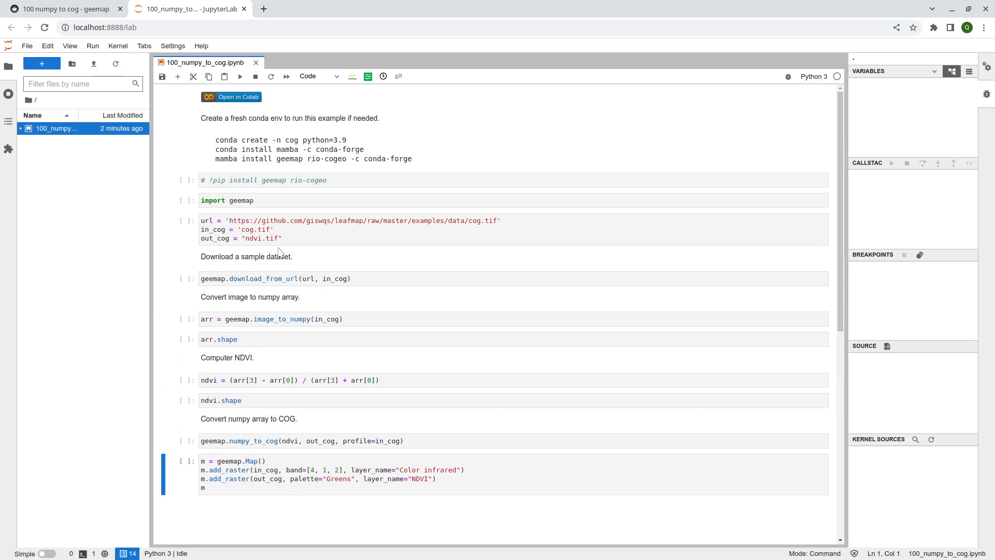
mouse_move(274, 272)
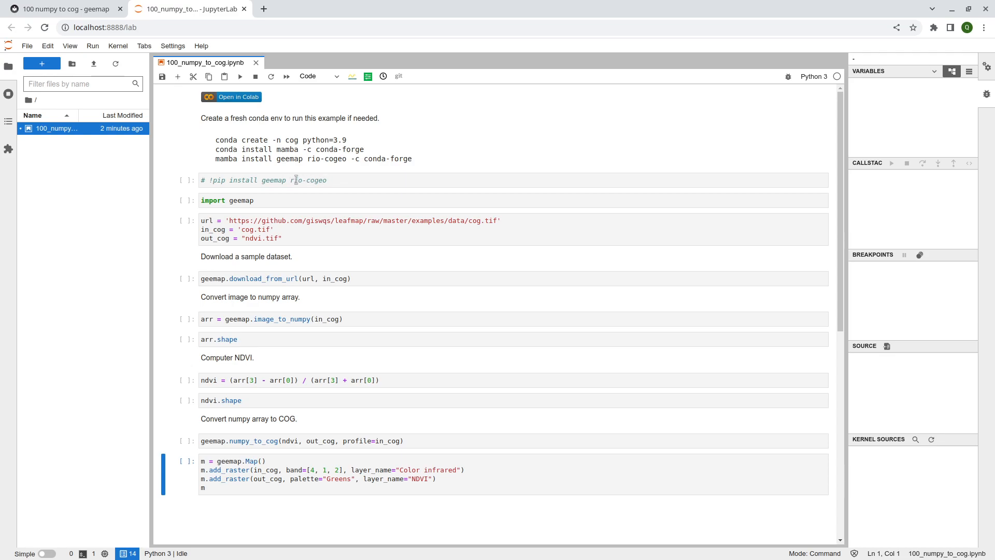
mouse_move(294, 162)
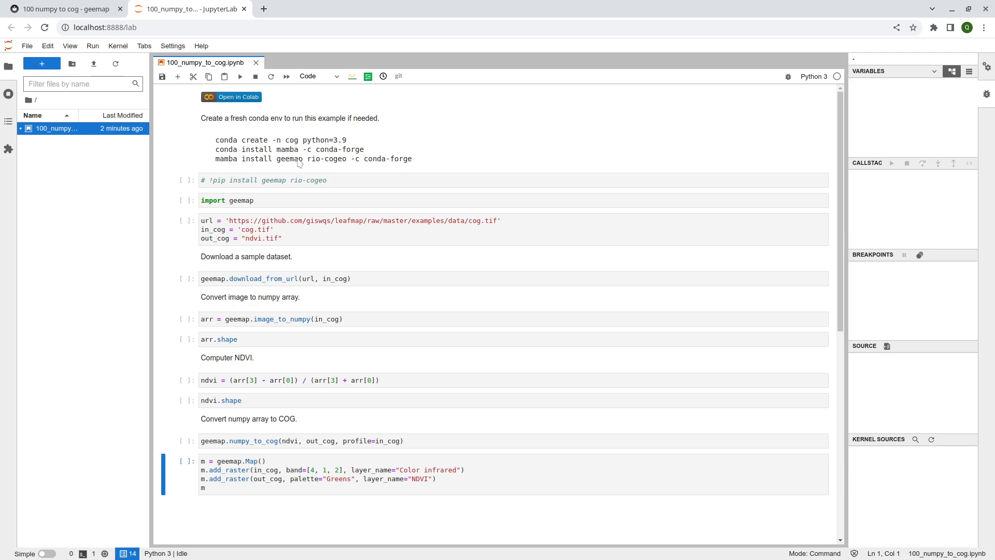
mouse_move(328, 166)
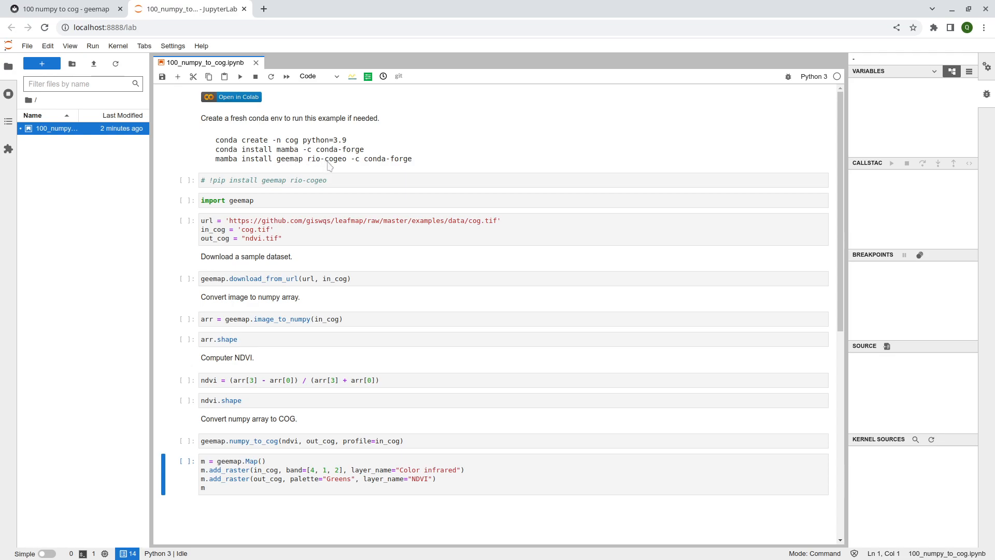
mouse_move(330, 167)
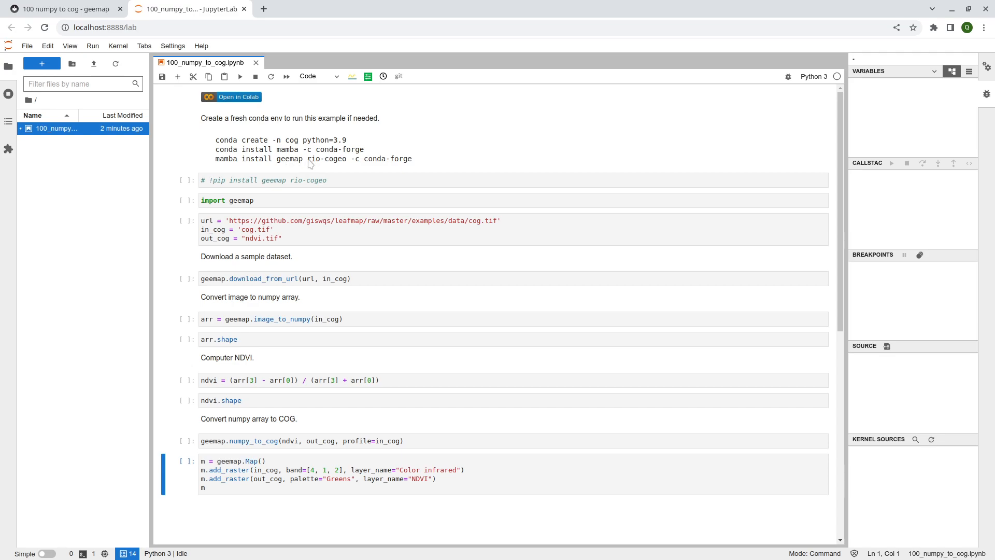
mouse_move(268, 180)
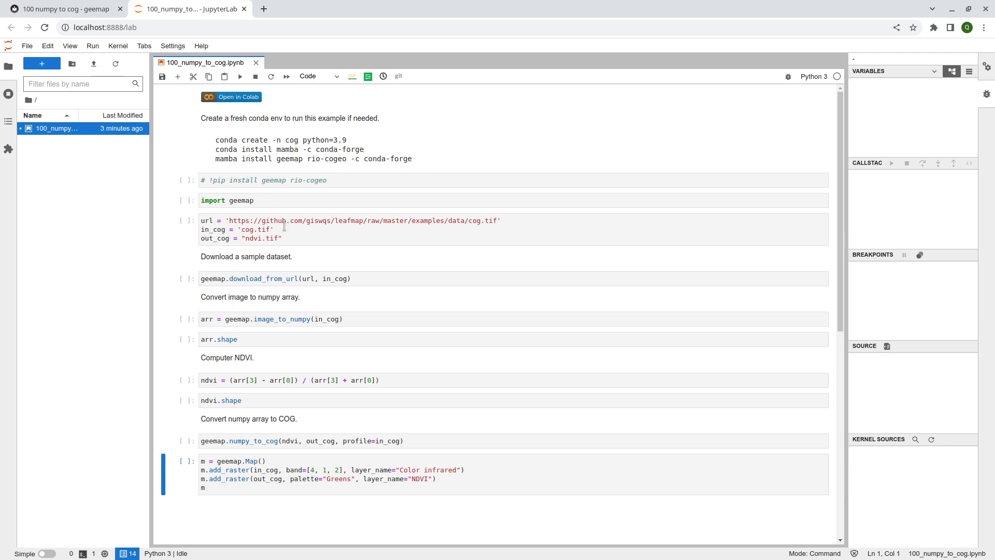
Run the import geemap and download cells, then refresh files and select cog.tif
click(254, 201)
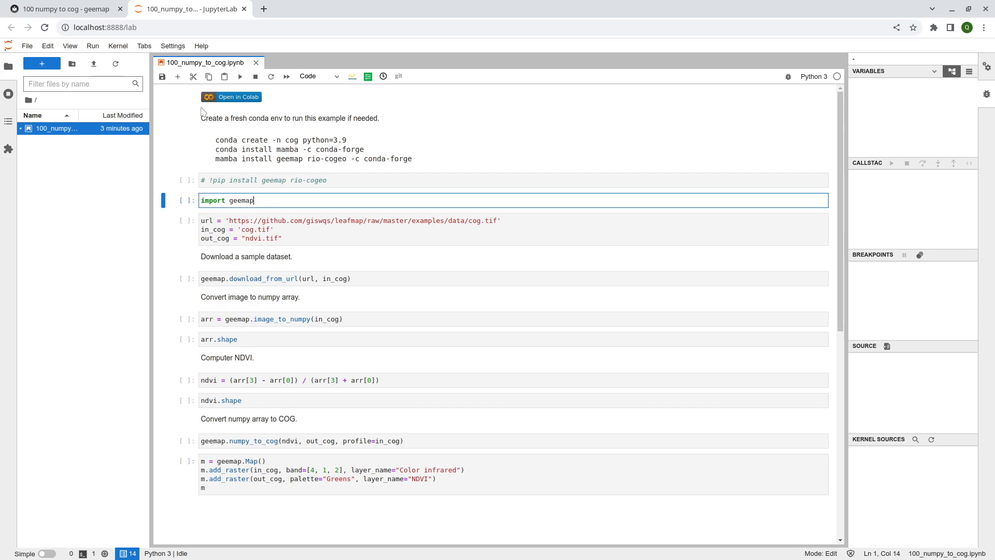
key(shift+enter)
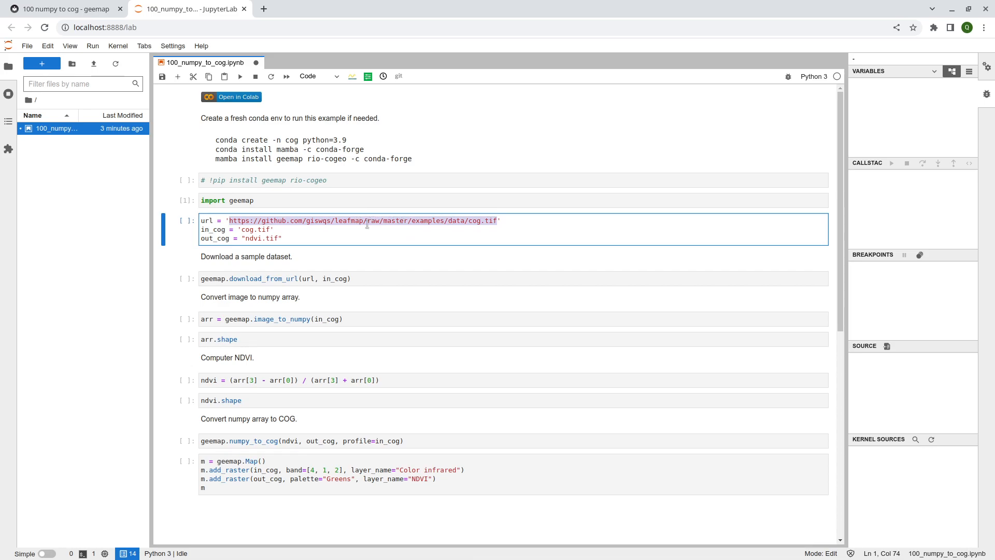
mouse_move(259, 282)
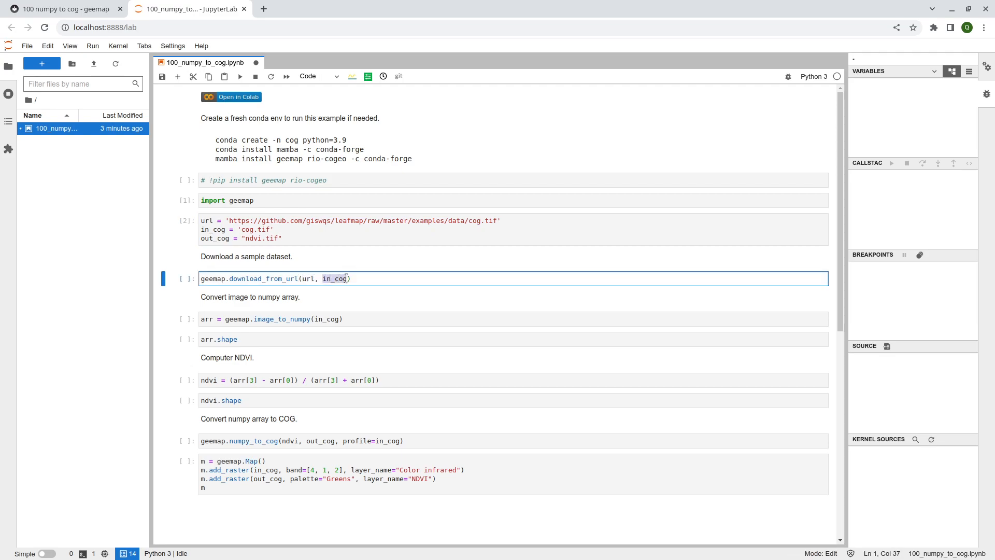
click(274, 278)
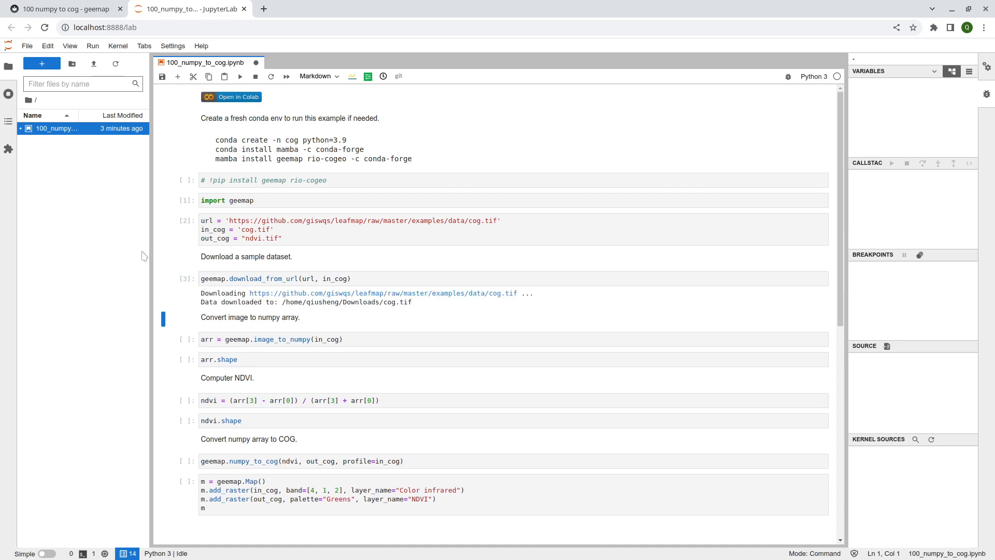
mouse_move(83, 167)
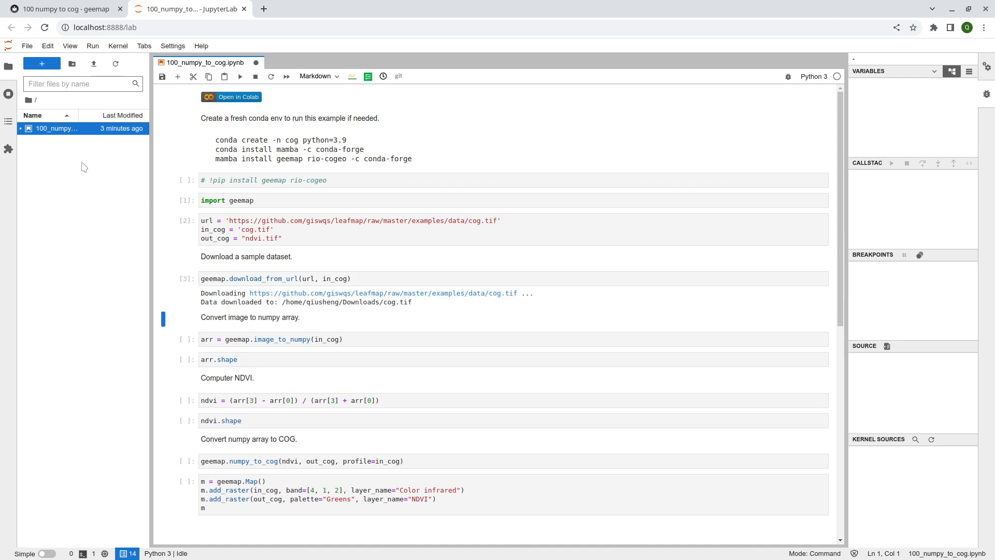
click(115, 62)
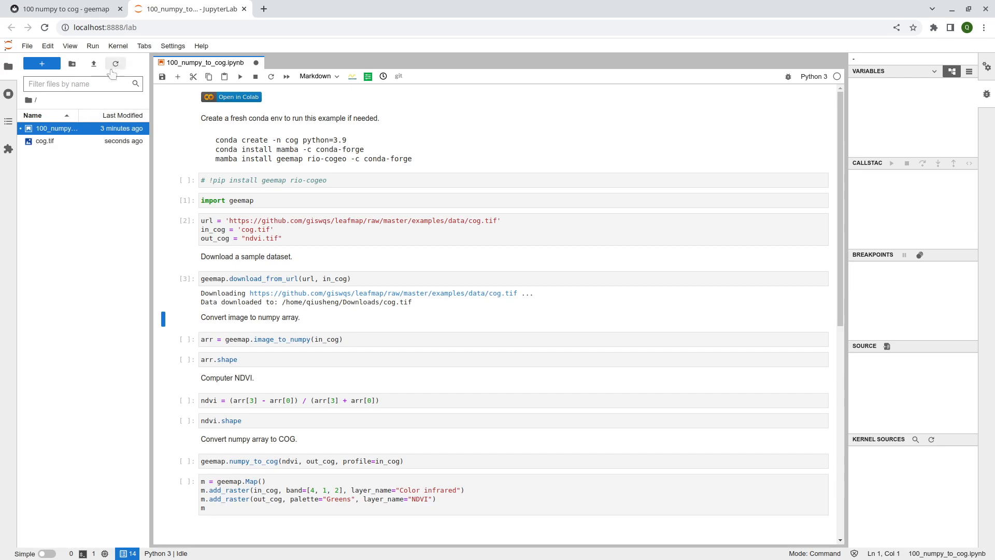
click(44, 141)
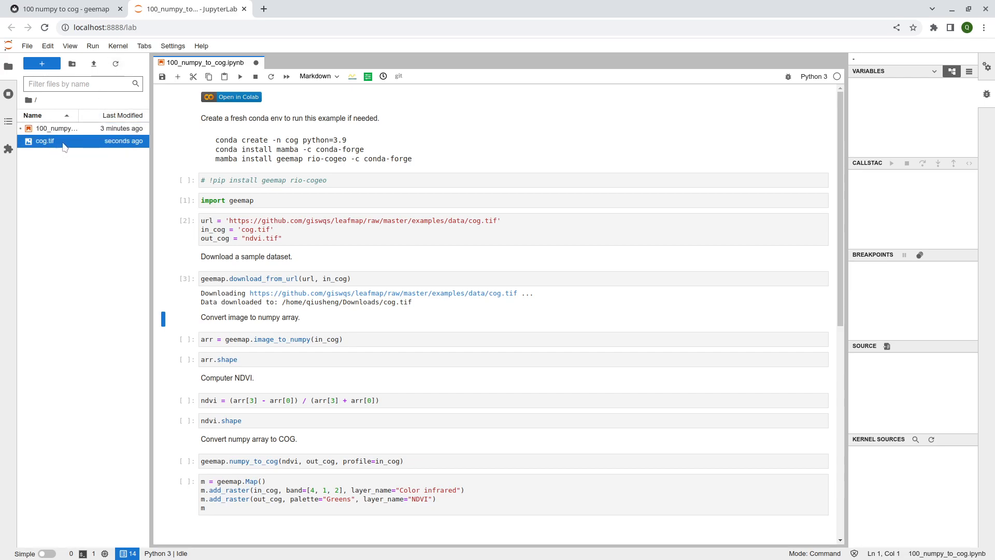
mouse_move(63, 156)
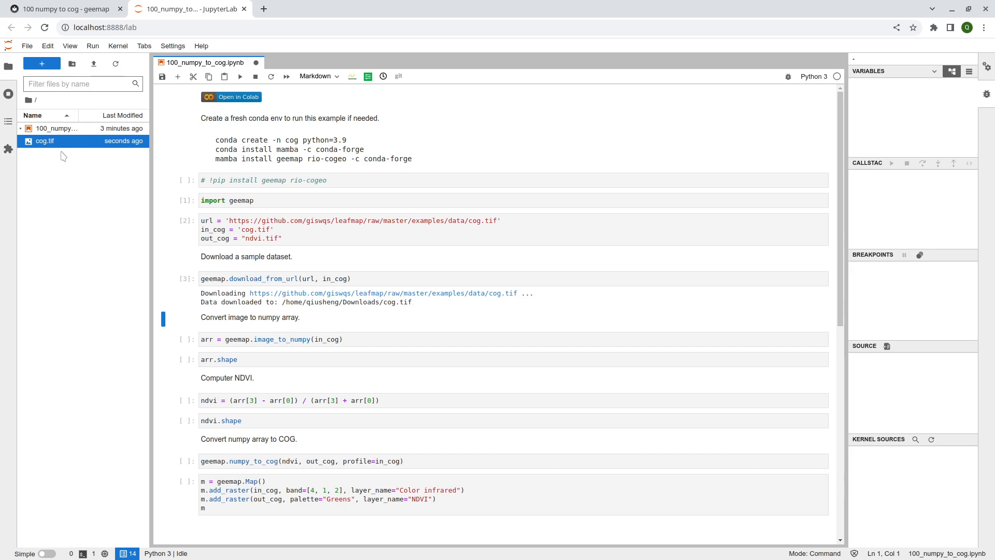
mouse_move(143, 170)
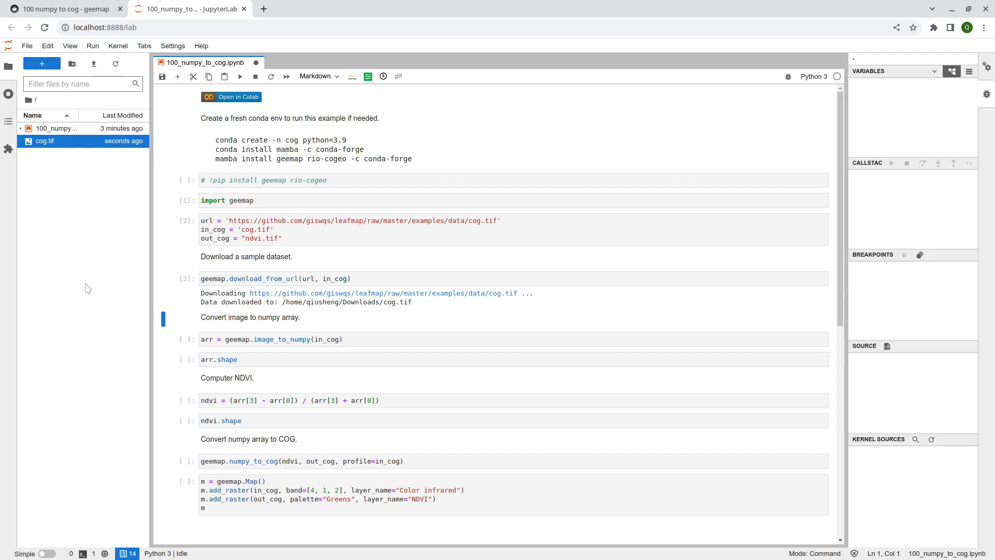
mouse_move(287, 267)
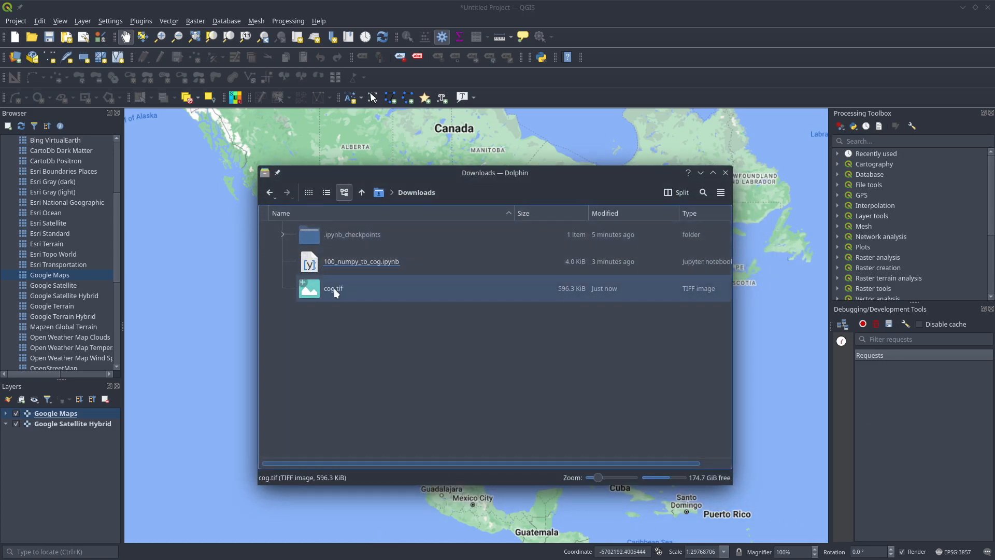
Add cog.tif as a QGIS layer, zoom to it, and review its 4-band EPSG:4326 information
double_click(333, 288)
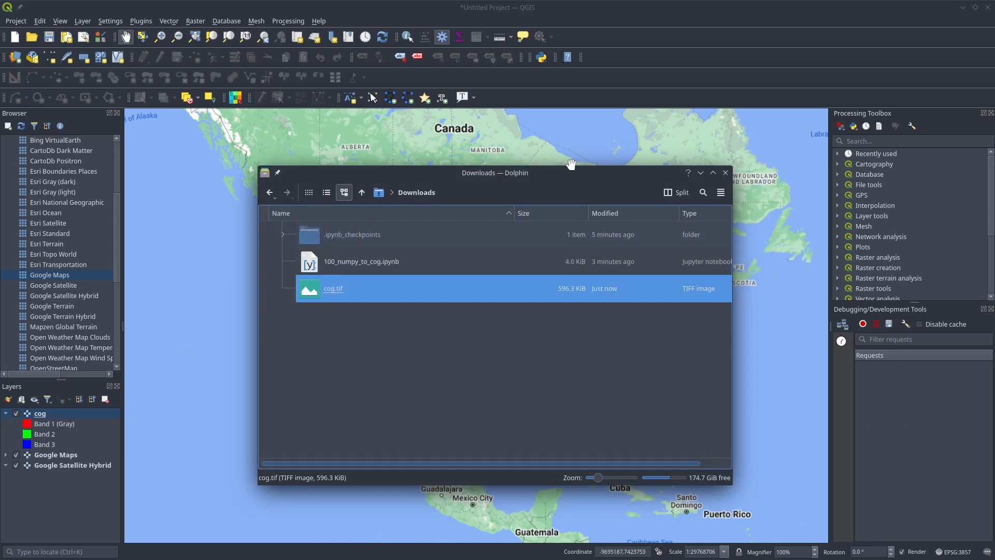
right_click(39, 413)
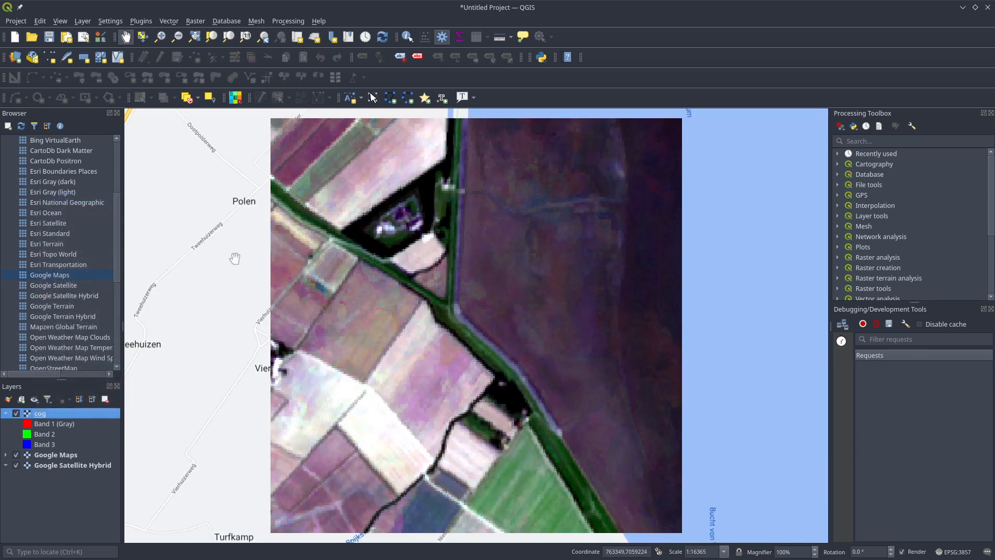
scroll(down, 3)
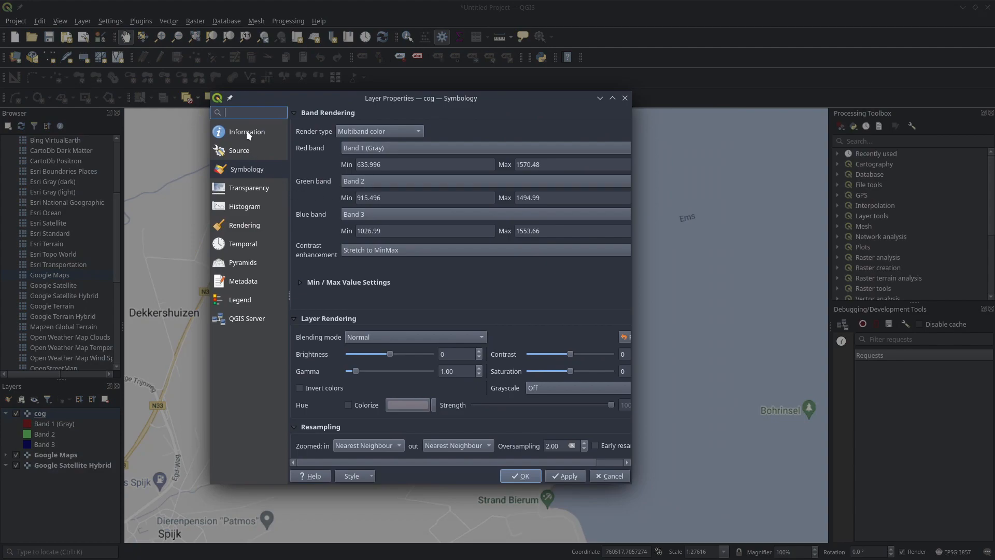
click(245, 131)
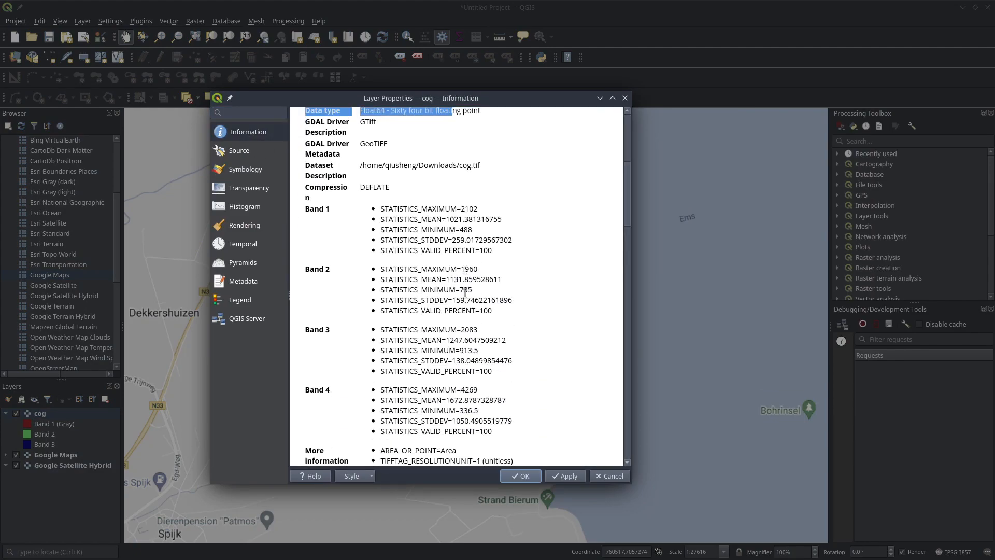
scroll(down, 3)
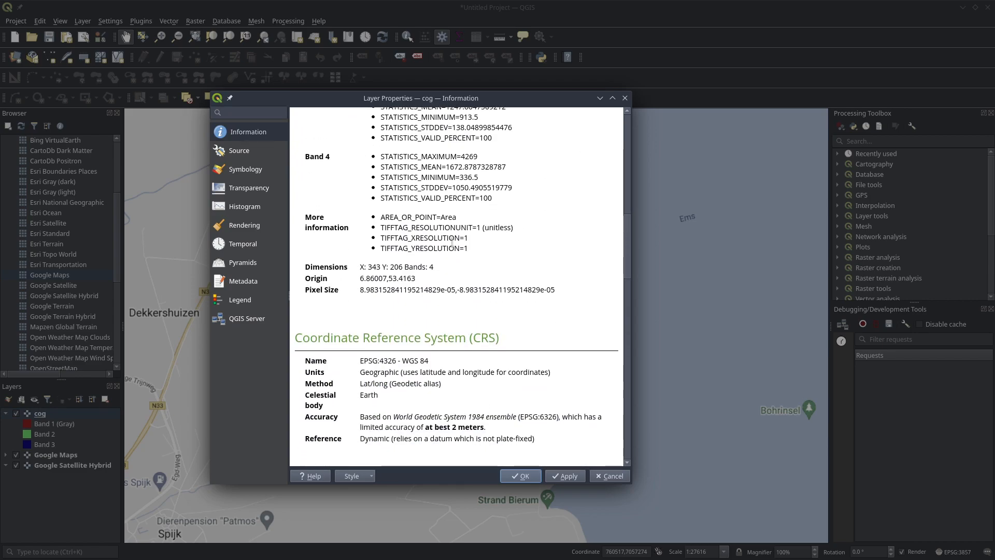
mouse_move(385, 318)
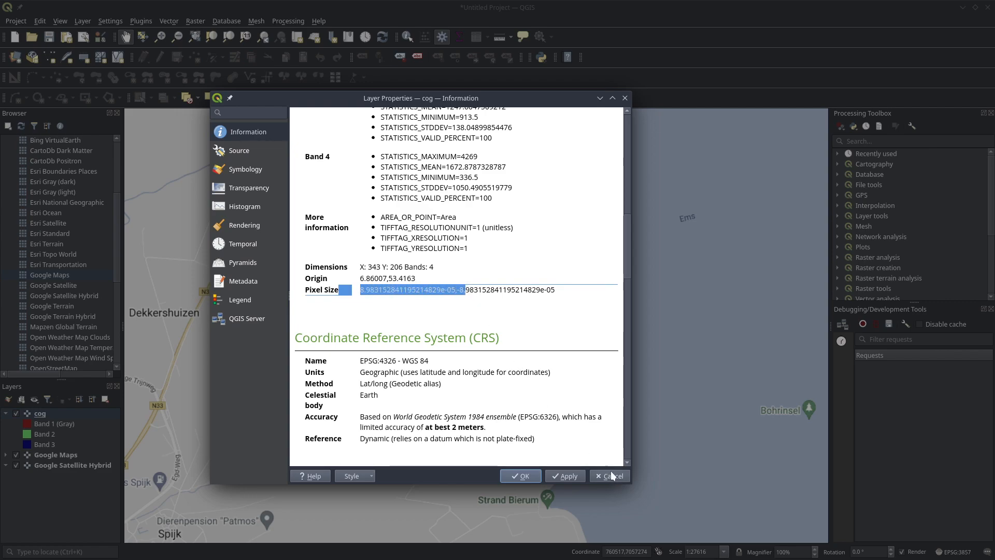
click(608, 476)
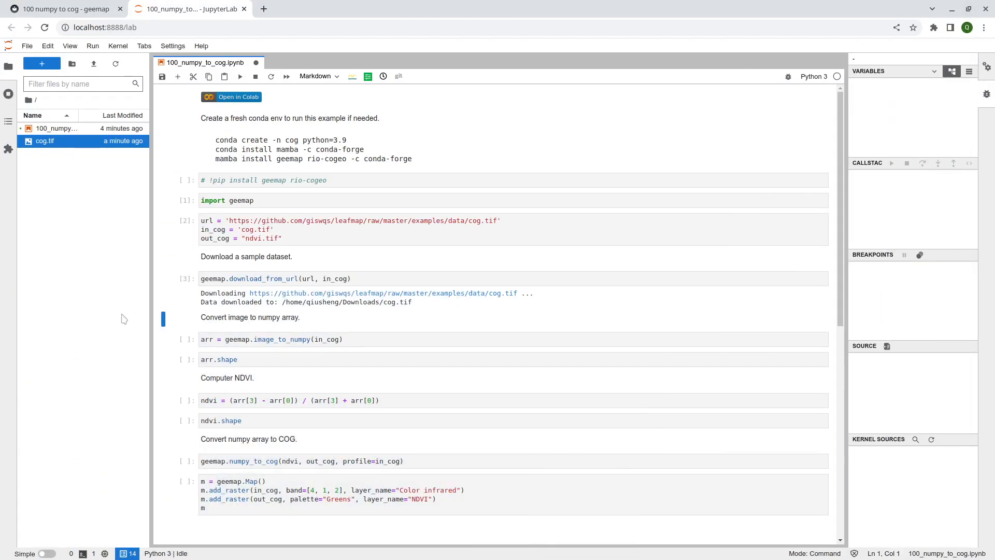
mouse_move(240, 271)
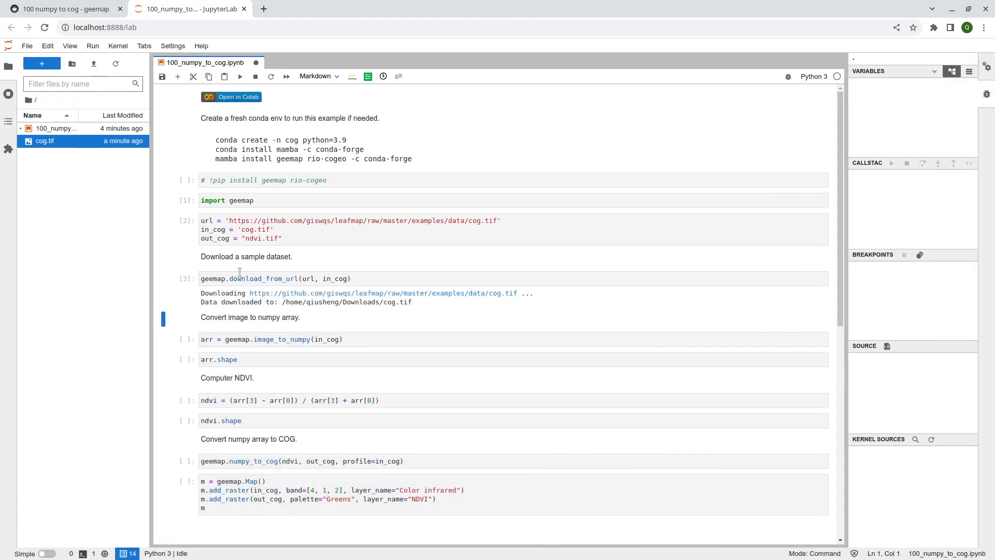
mouse_move(198, 354)
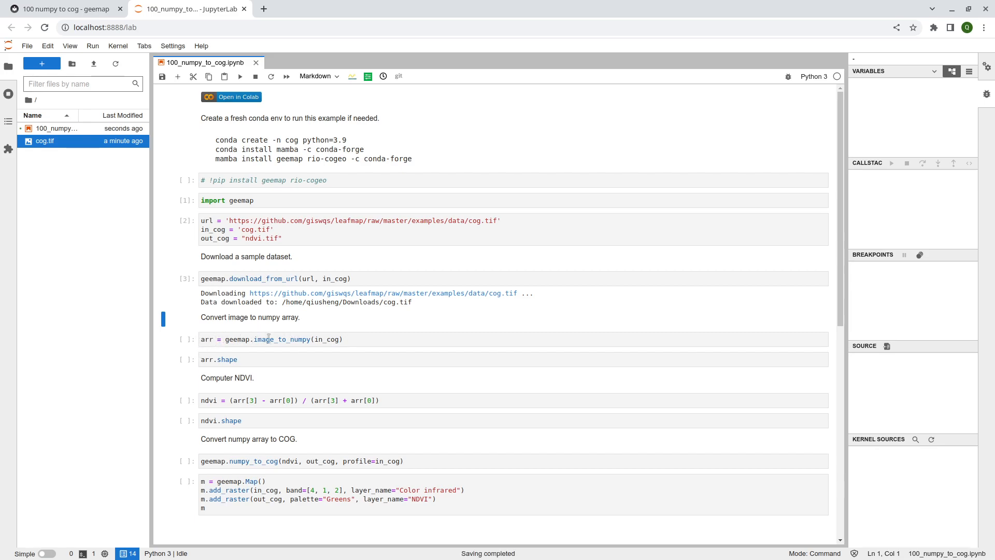
mouse_move(302, 339)
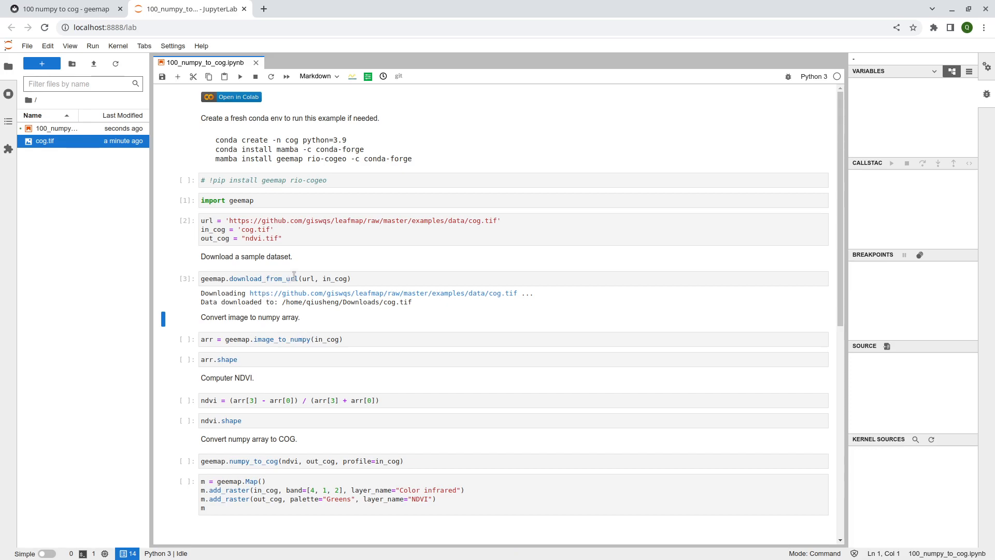
mouse_move(265, 339)
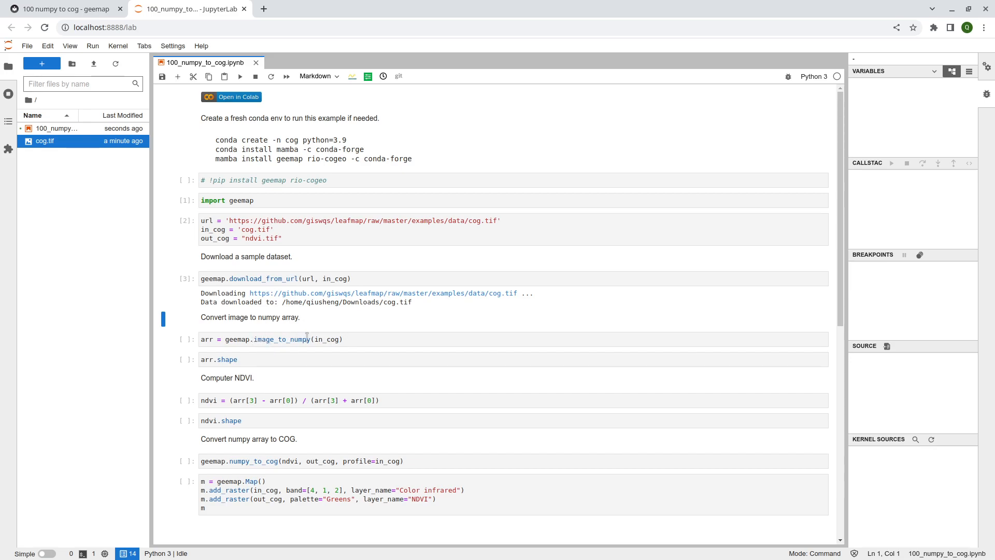
mouse_move(255, 339)
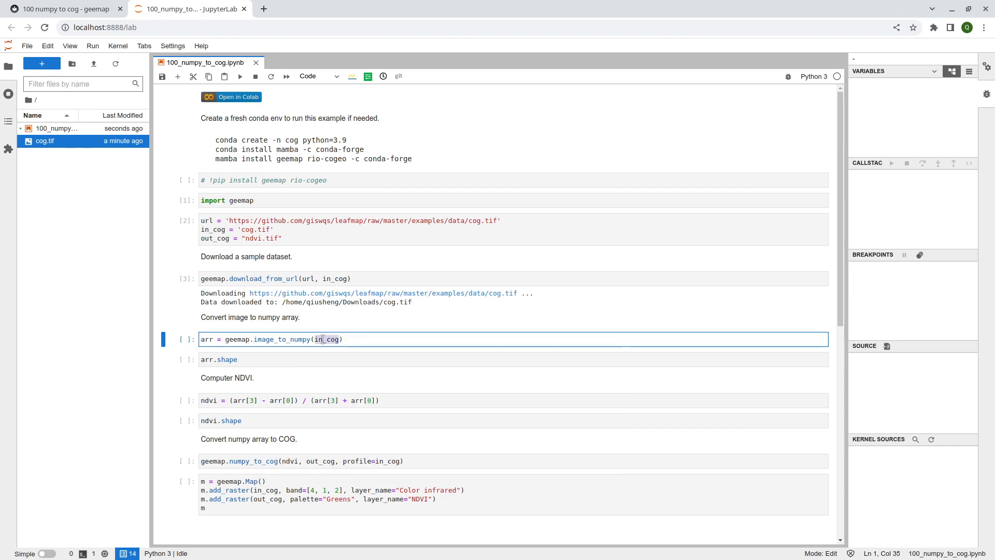
Step through the cog.tif input, arr.shape (4, 206, 343) and NDVI band-index formula cells
click(243, 229)
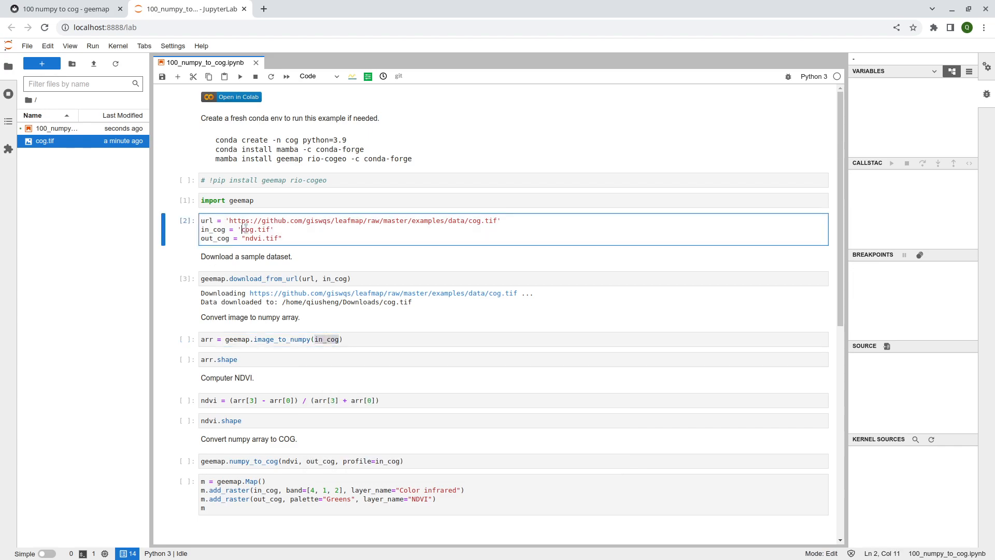
double_click(255, 229)
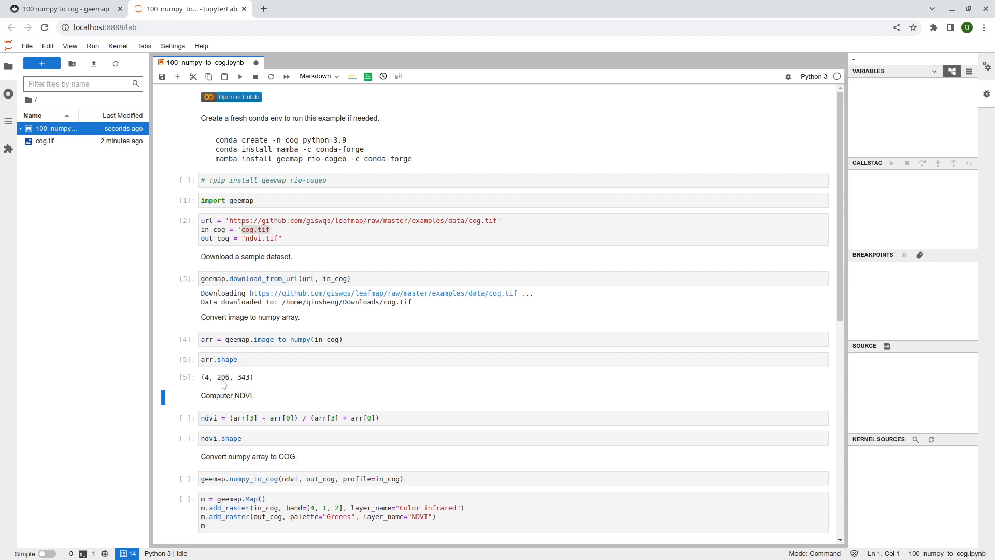
mouse_move(243, 385)
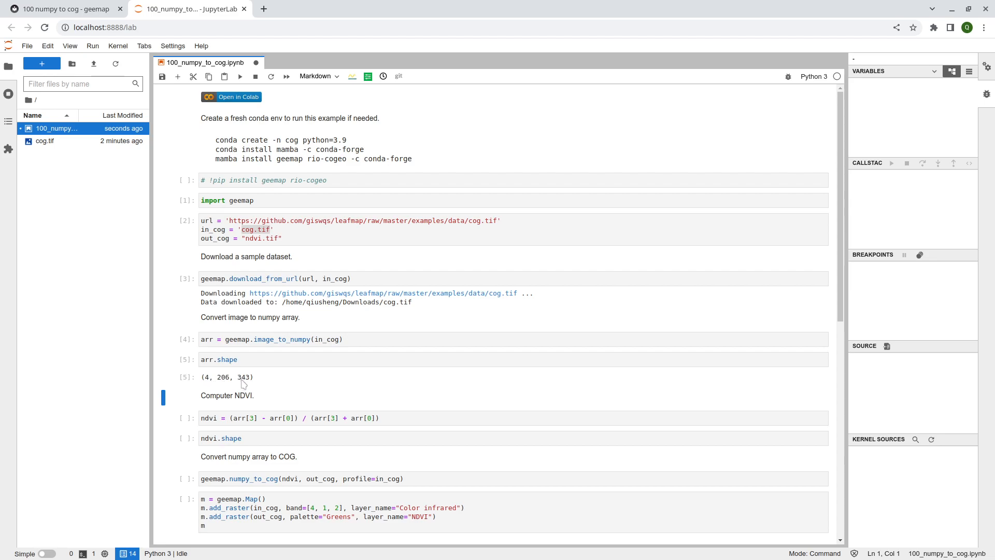
mouse_move(230, 386)
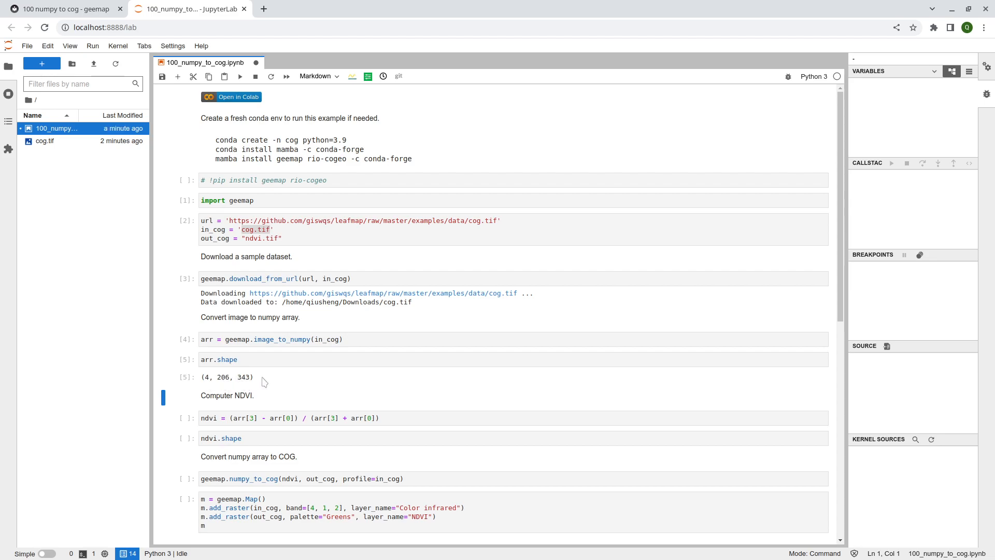
mouse_move(219, 385)
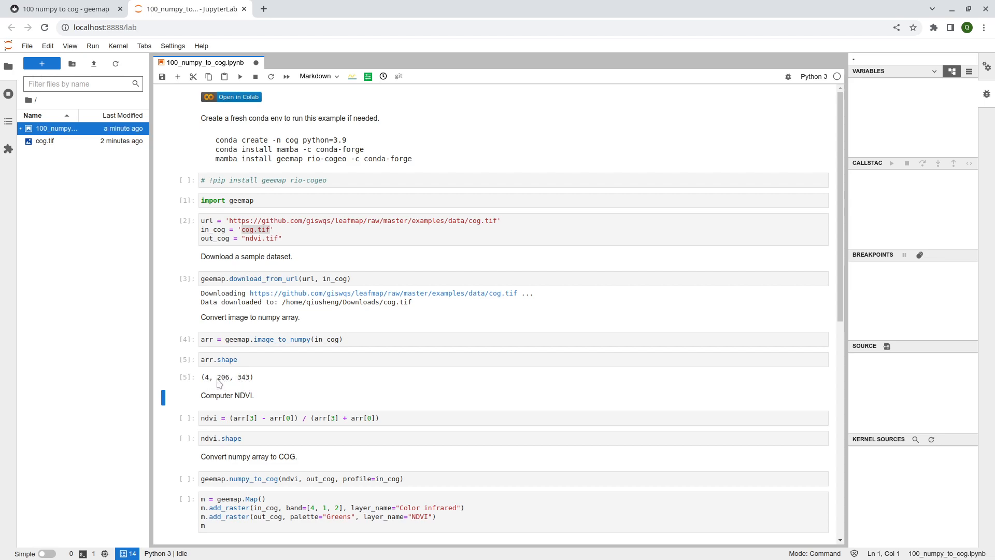
mouse_move(212, 385)
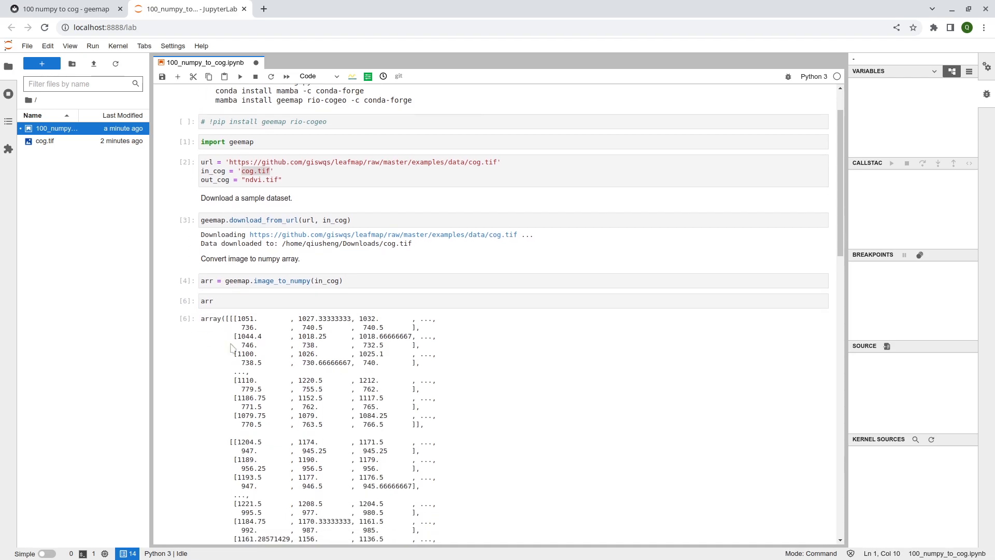
scroll(down, 3)
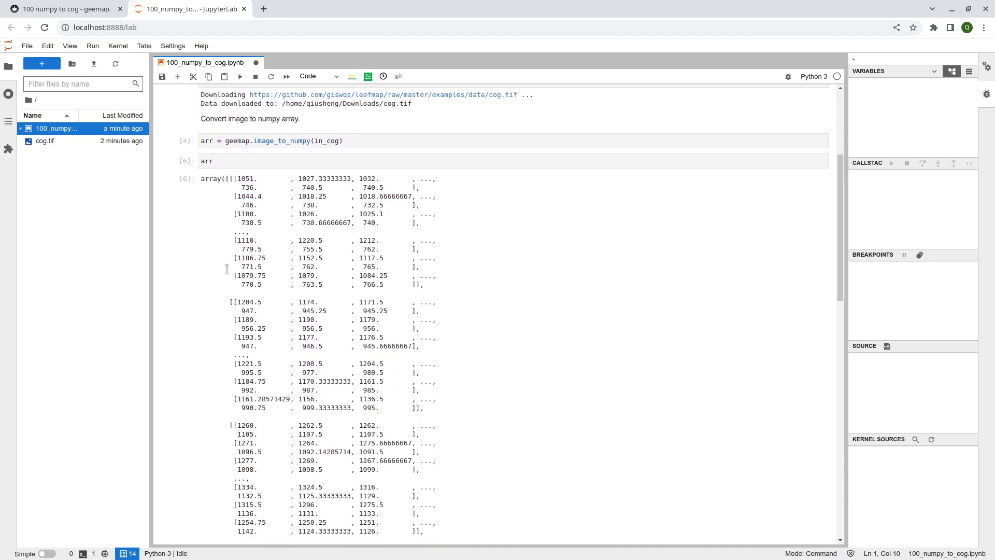
scroll(down, 3)
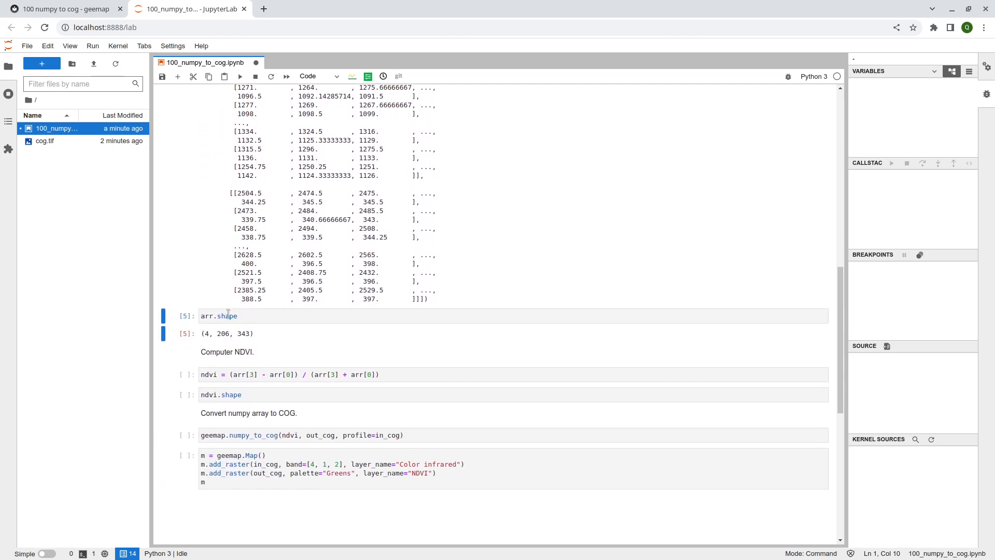
double_click(221, 333)
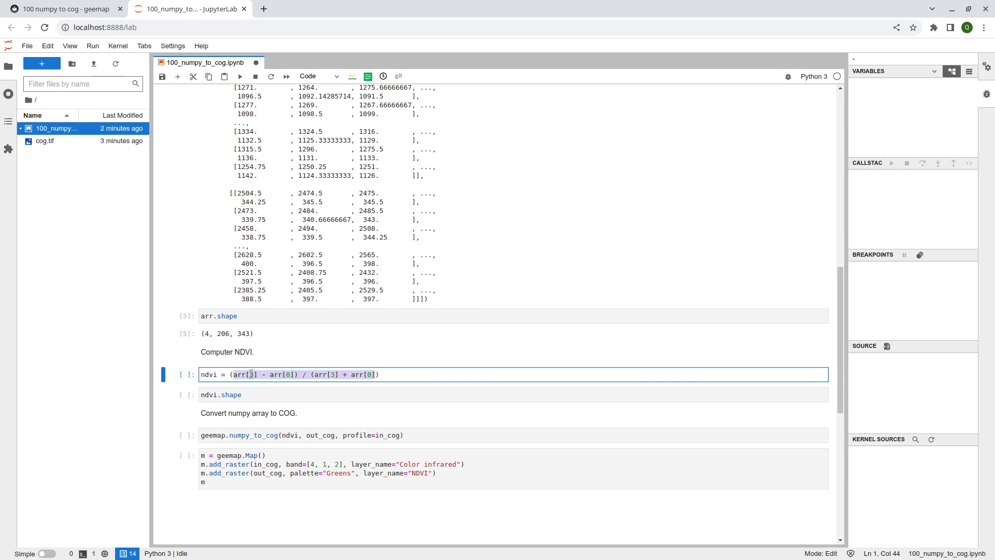
double_click(253, 374)
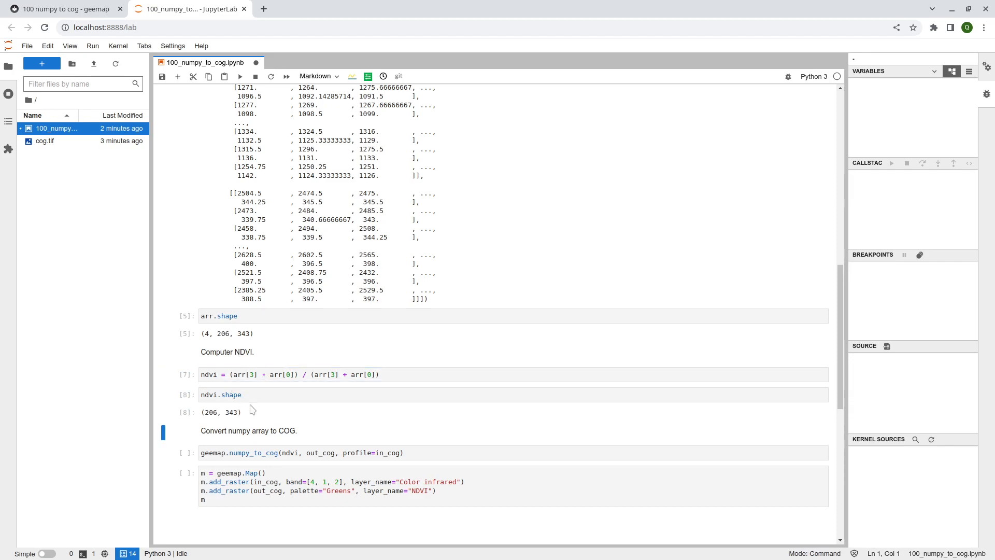
mouse_move(231, 395)
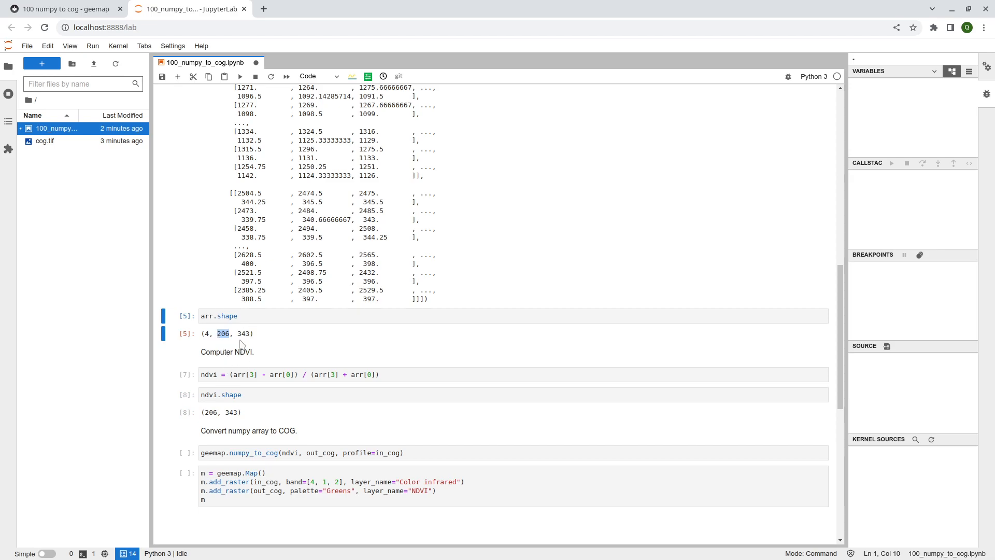
double_click(230, 412)
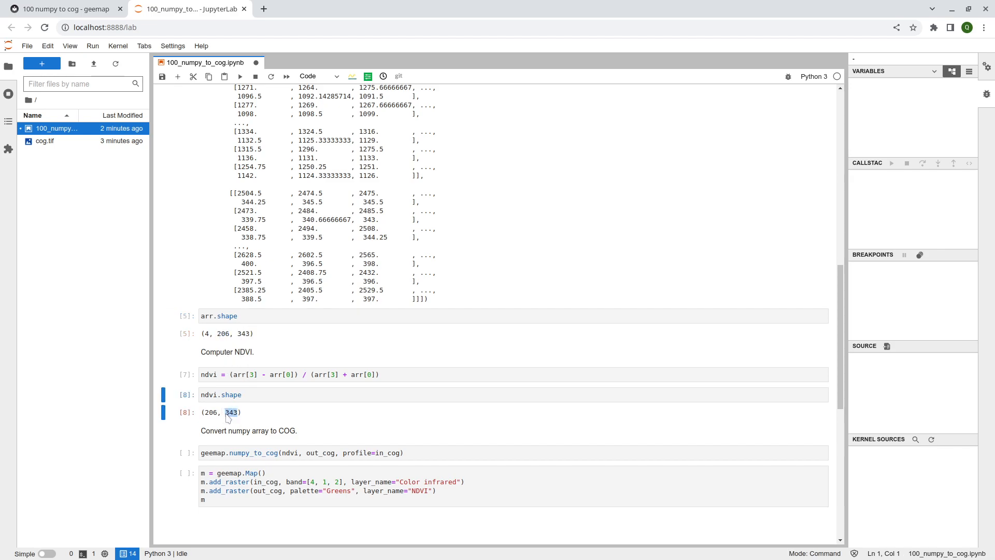
key(ctrl+s)
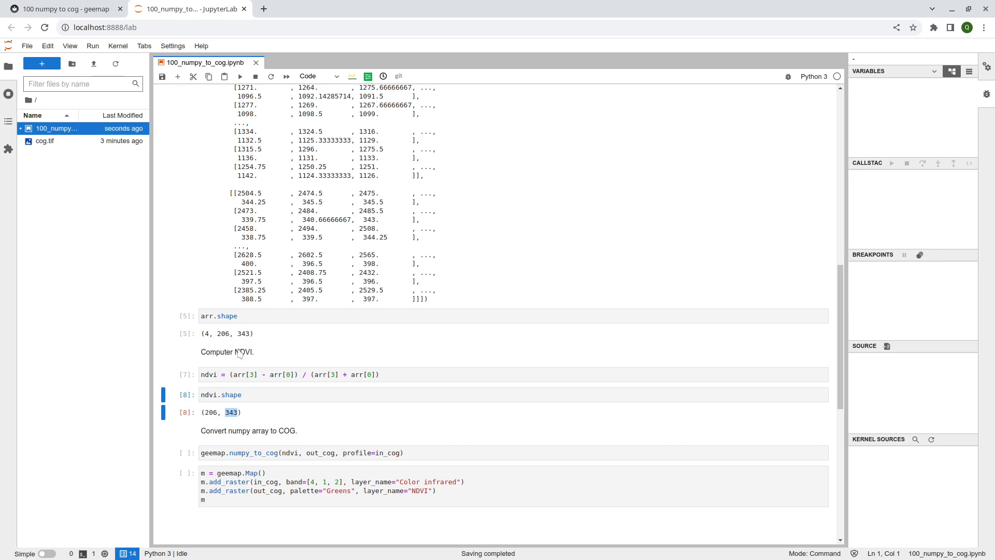
click(221, 394)
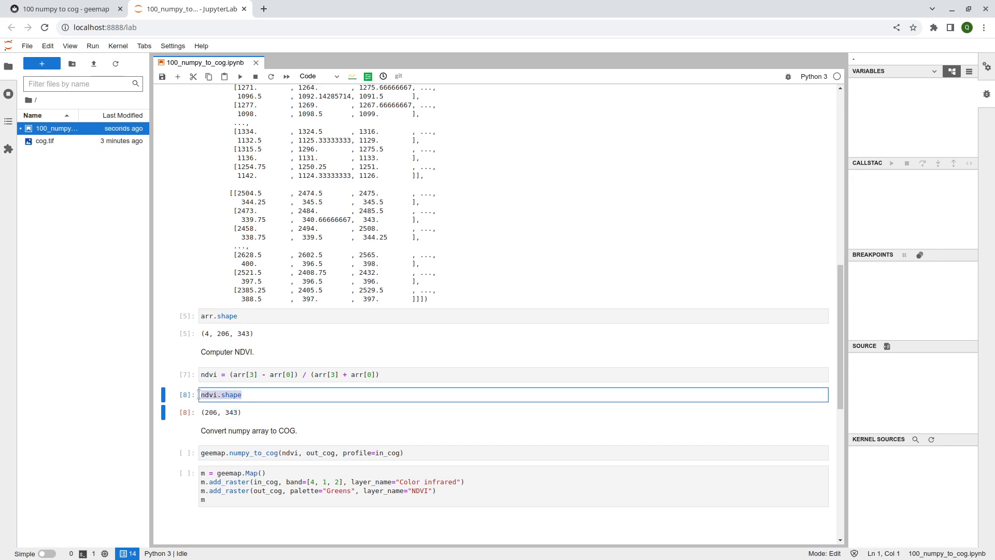
scroll(down, 3)
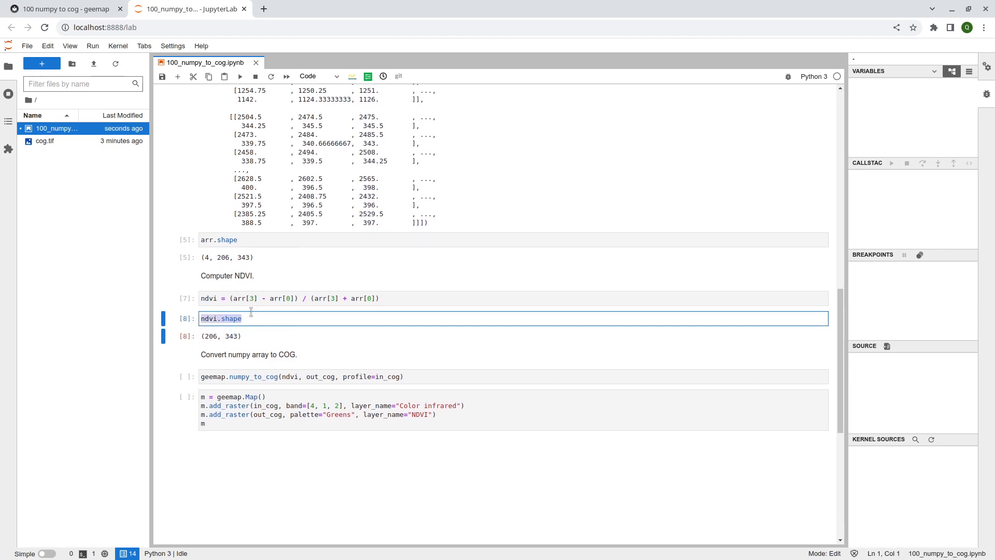
mouse_move(250, 315)
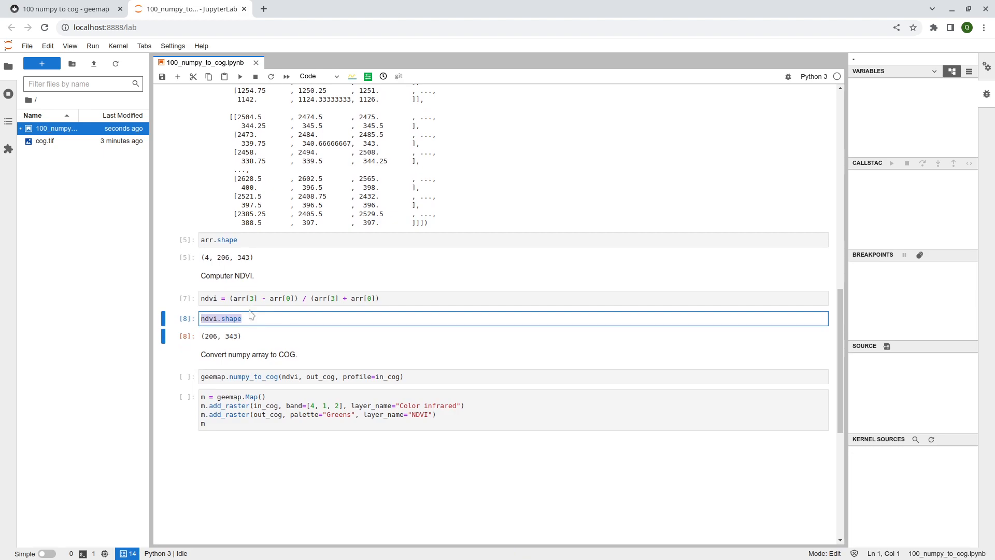
mouse_move(269, 333)
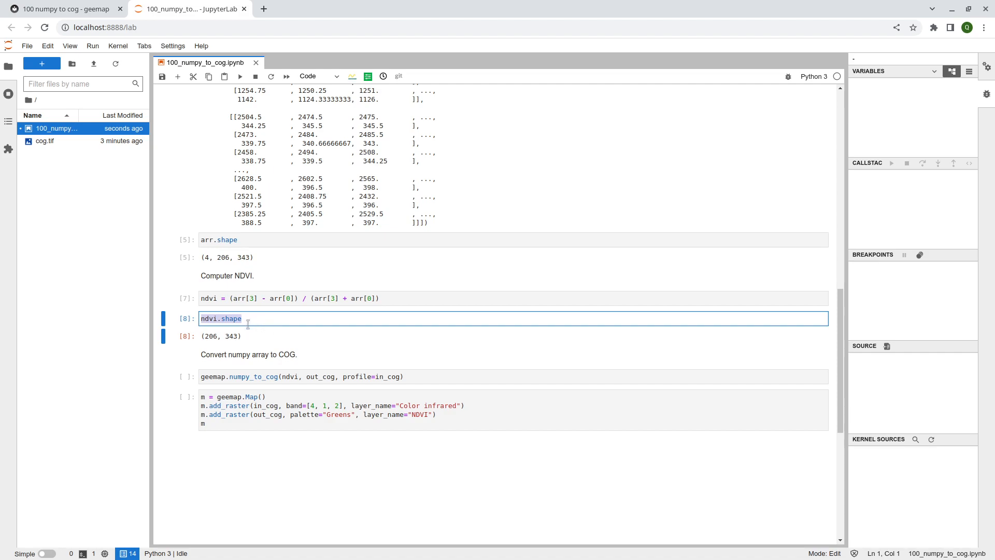
click(203, 317)
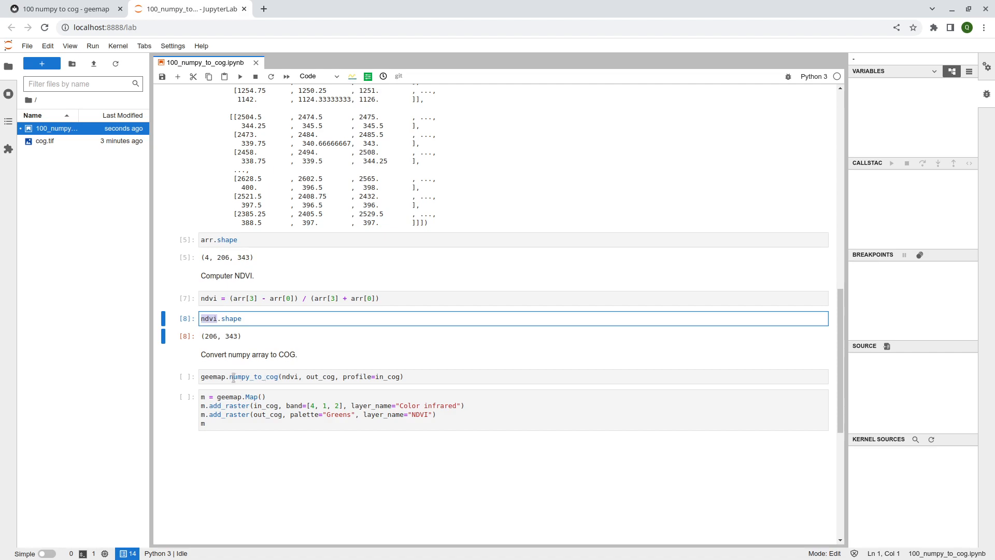
click(247, 376)
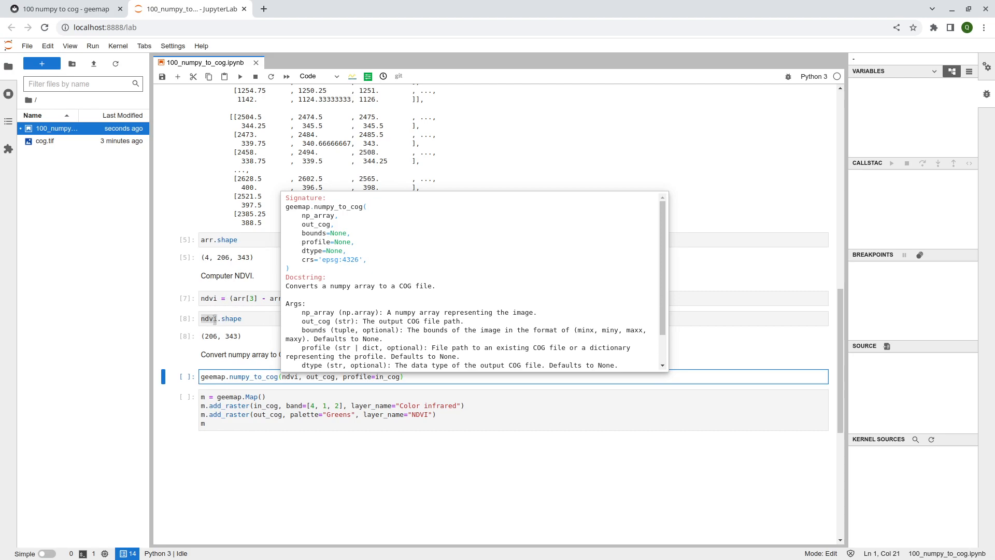
double_click(316, 224)
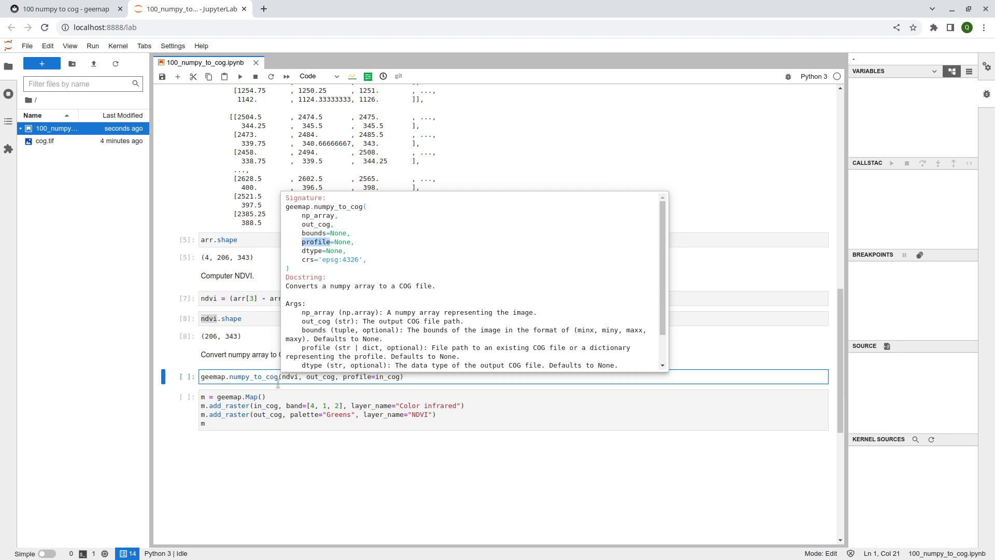
scroll(down, 3)
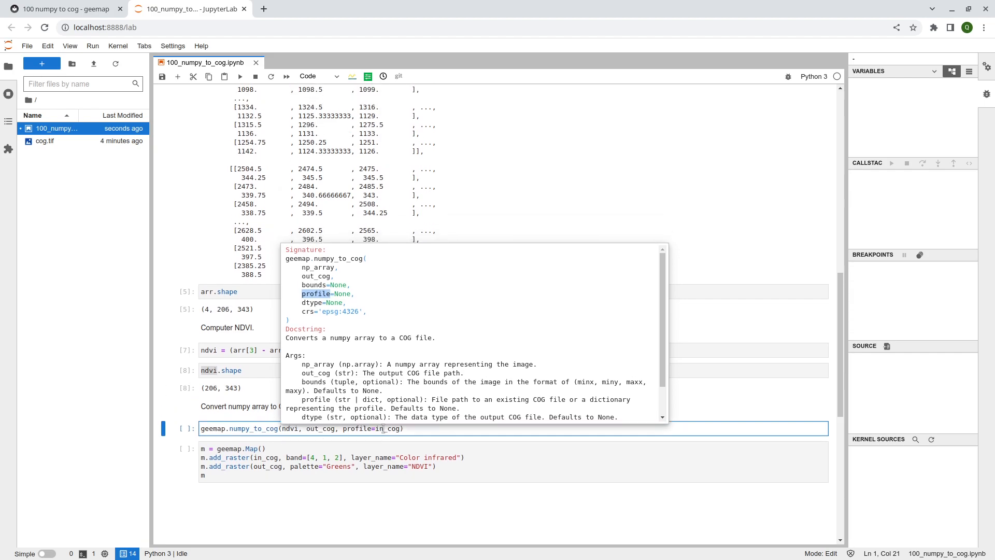
mouse_move(227, 288)
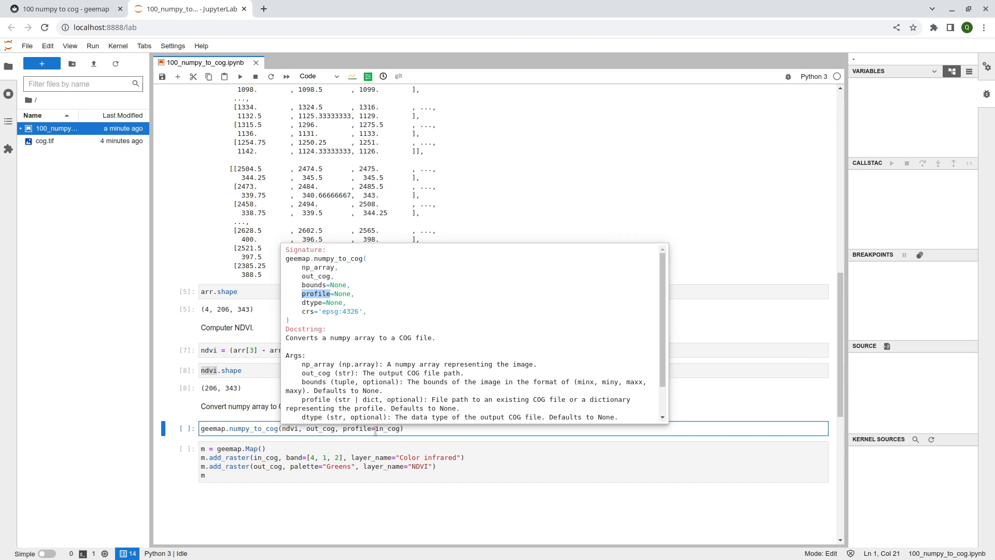
mouse_move(403, 368)
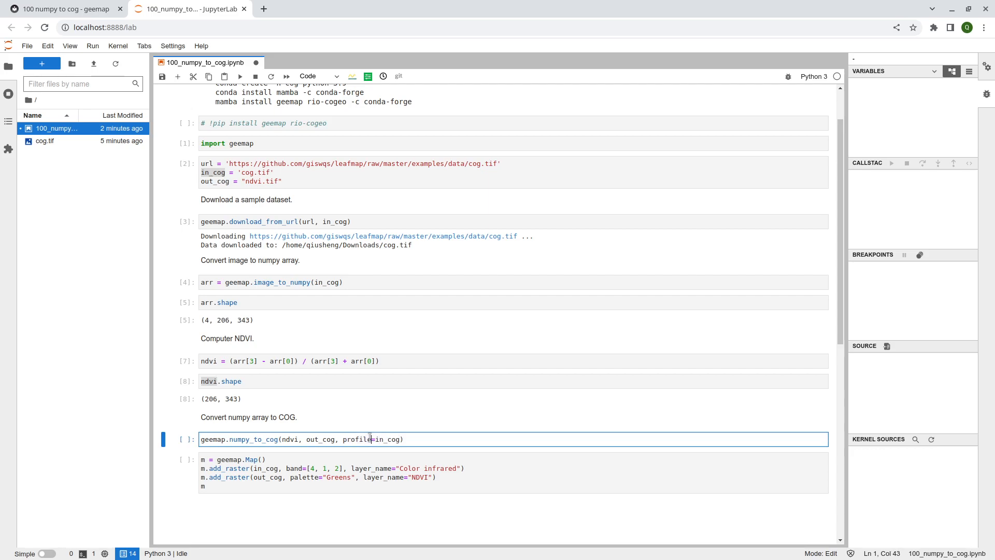
Run the numpy-to-COG cell, then identify Band 1–4 values at a cog raster point
key(shift+Enter)
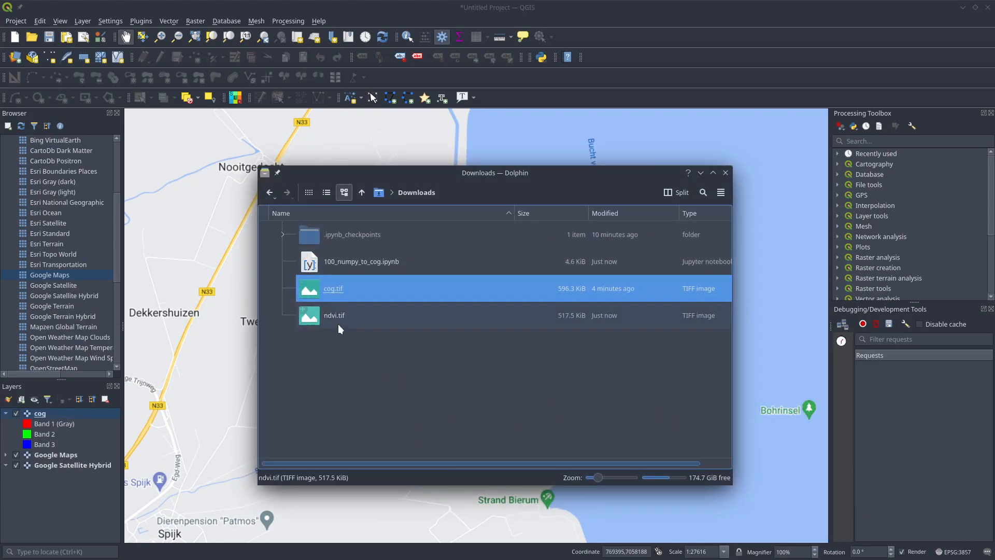
click(334, 314)
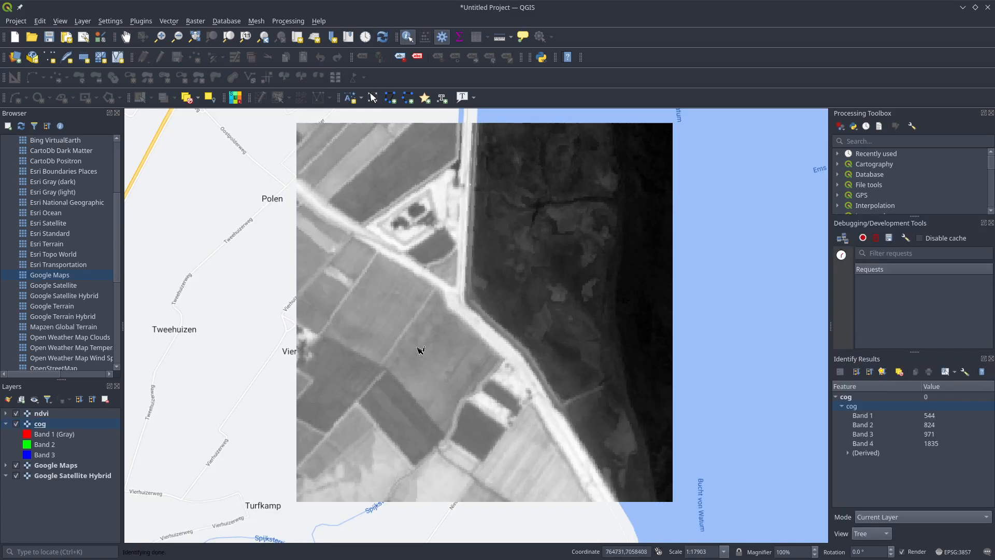
click(393, 421)
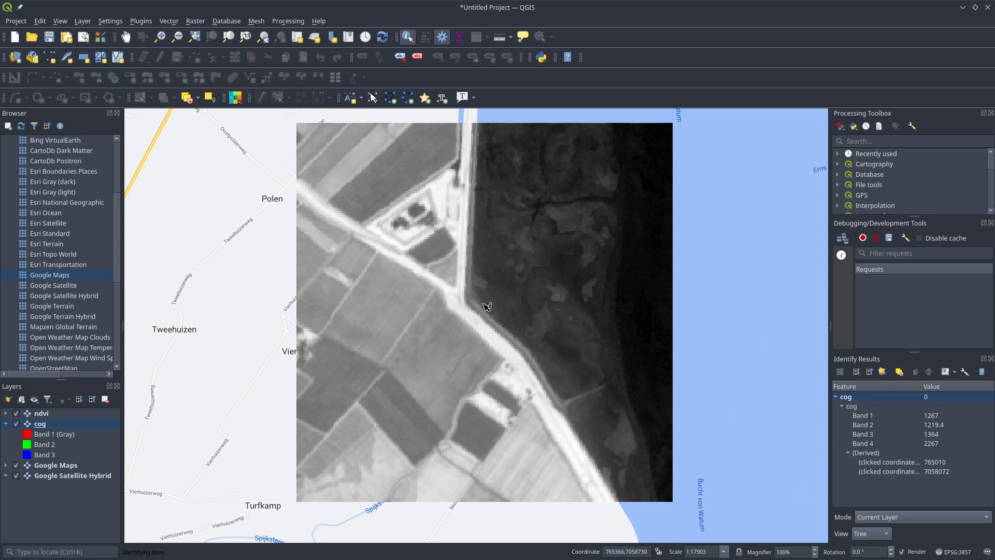
click(920, 517)
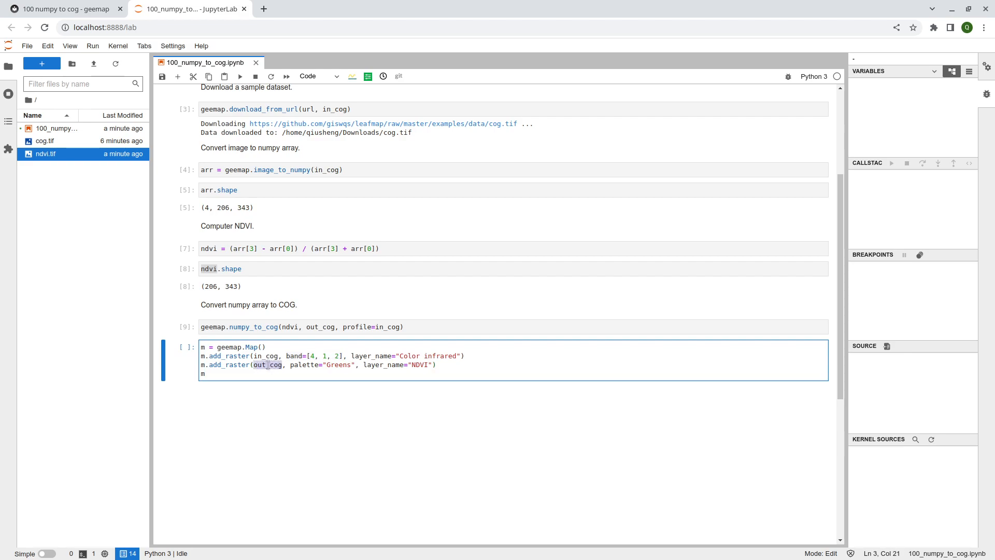
Highlight out_cog, palette, in_cog, band and Greens in the add_raster code
double_click(268, 365)
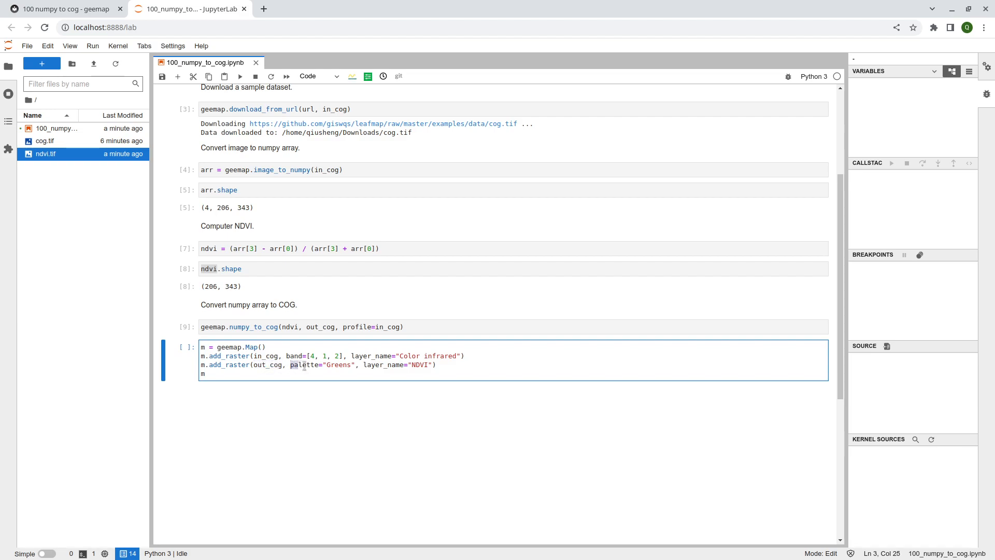
double_click(303, 364)
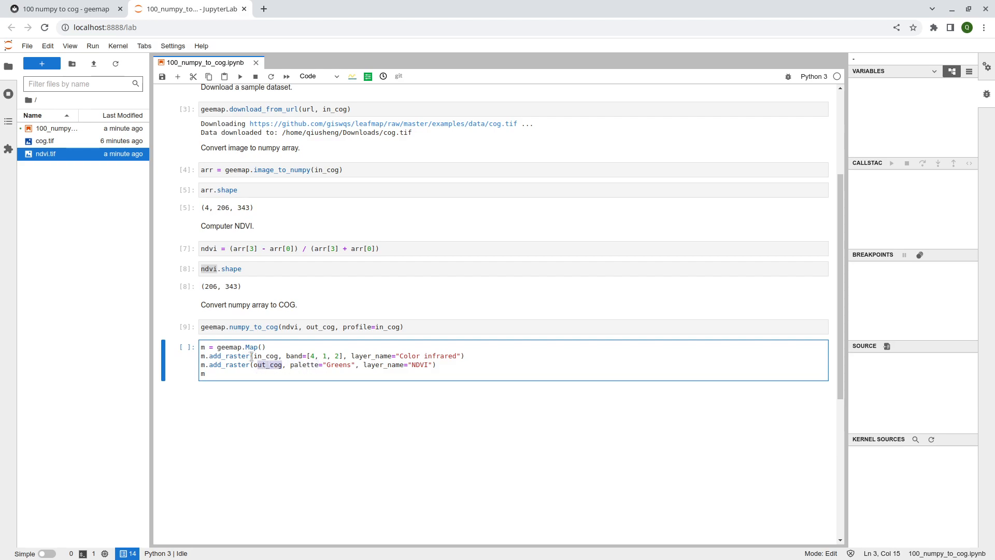
click(286, 356)
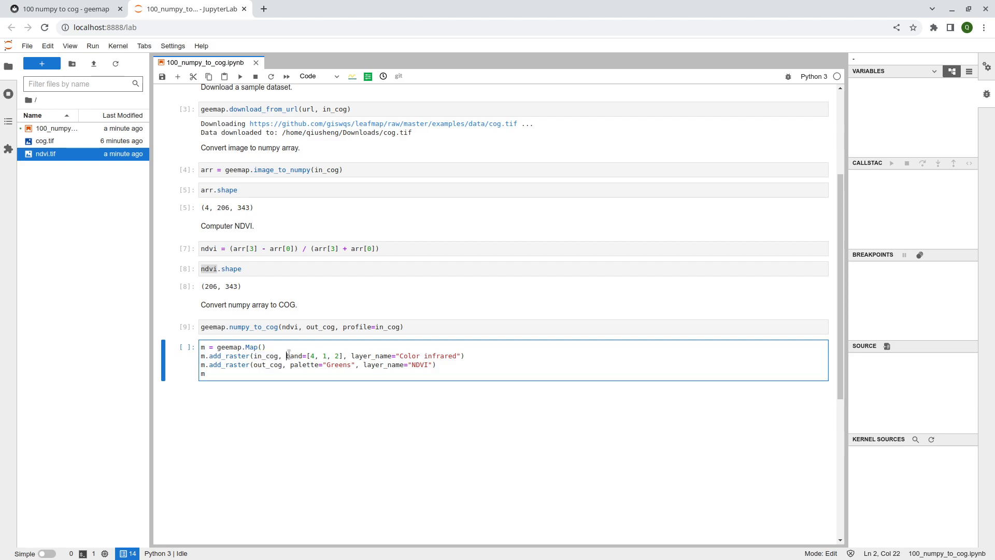
double_click(294, 355)
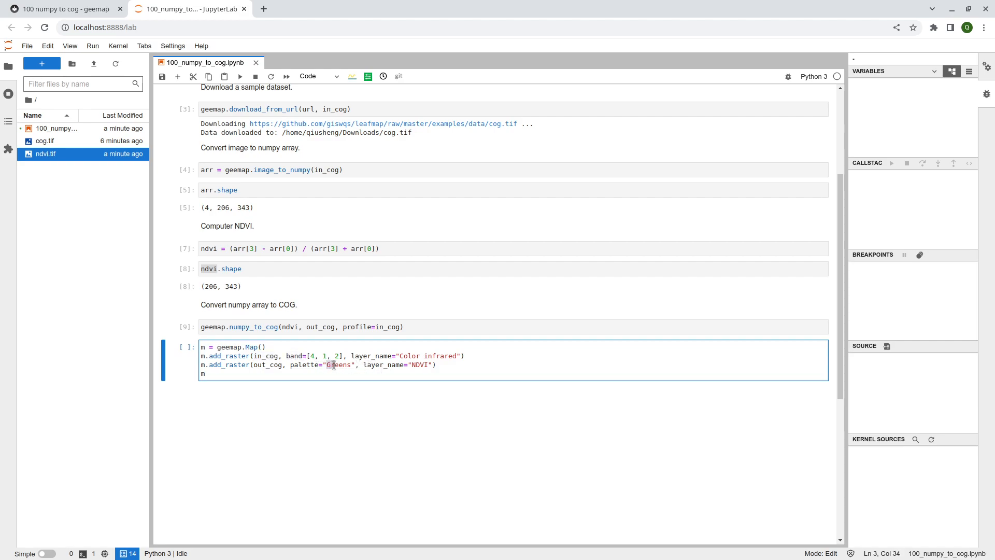
double_click(337, 364)
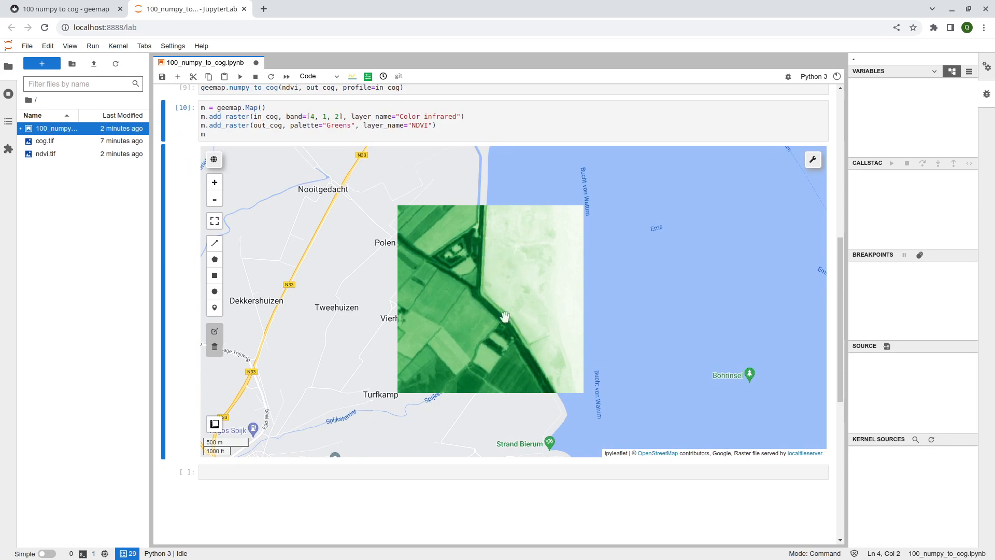
click(782, 159)
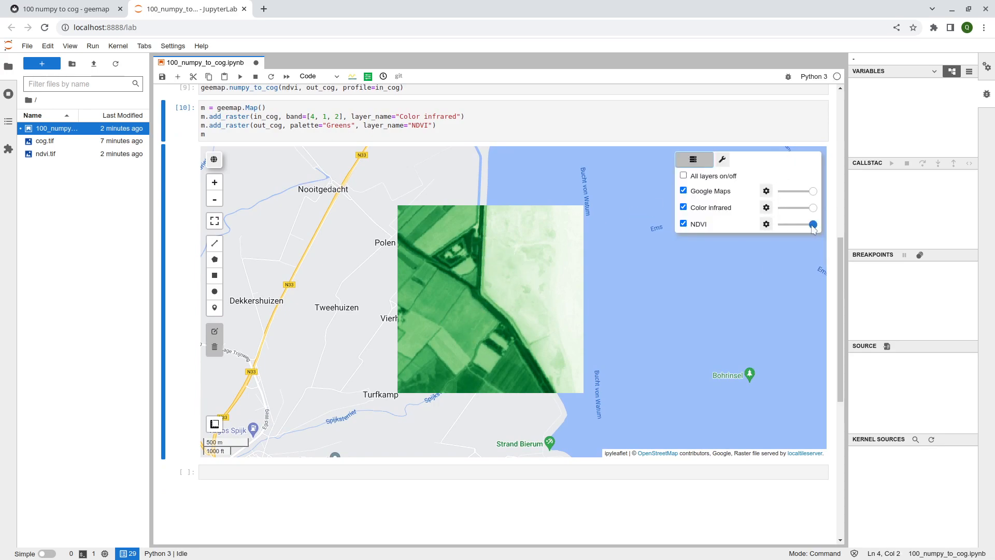
drag(812, 224, 790, 224)
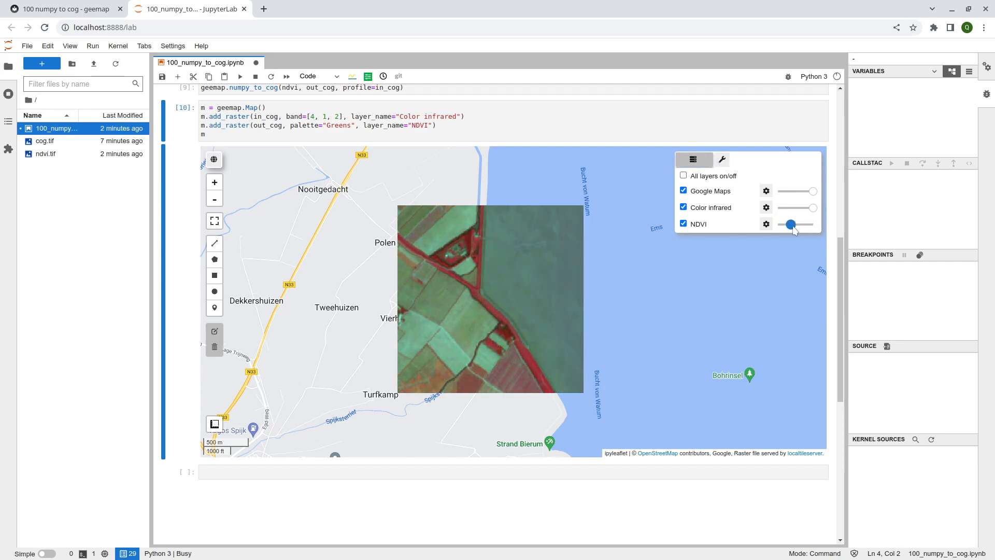
drag(789, 224, 779, 224)
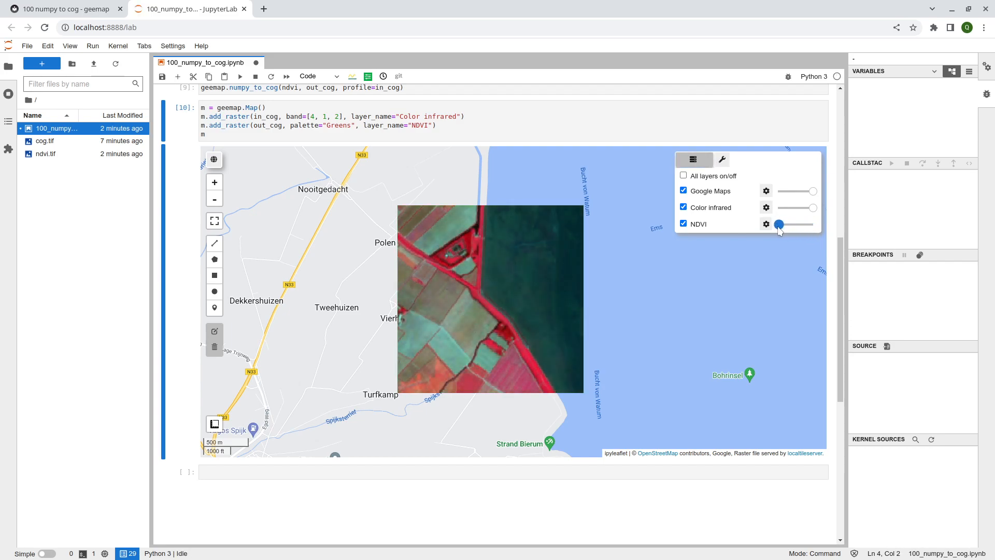
drag(779, 224, 797, 223)
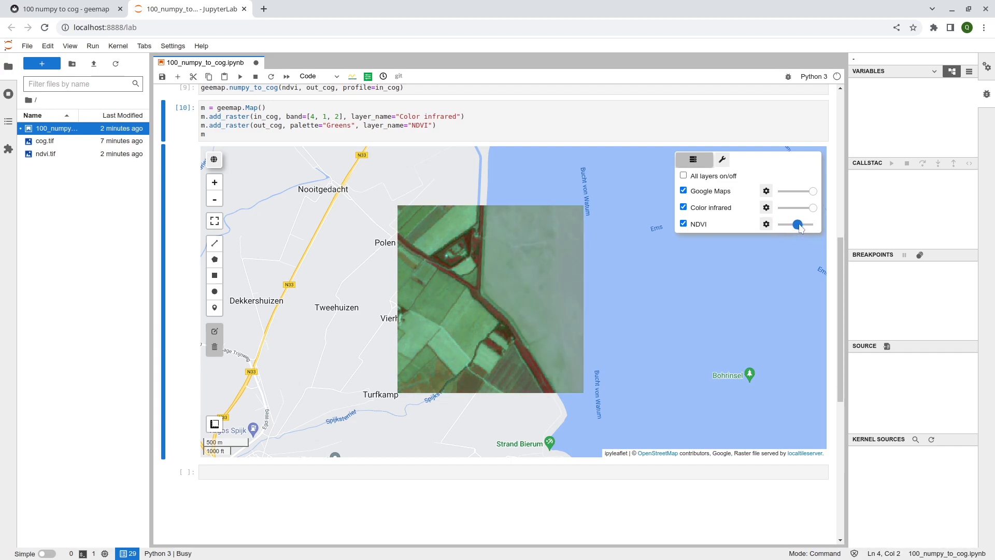
drag(797, 224, 813, 223)
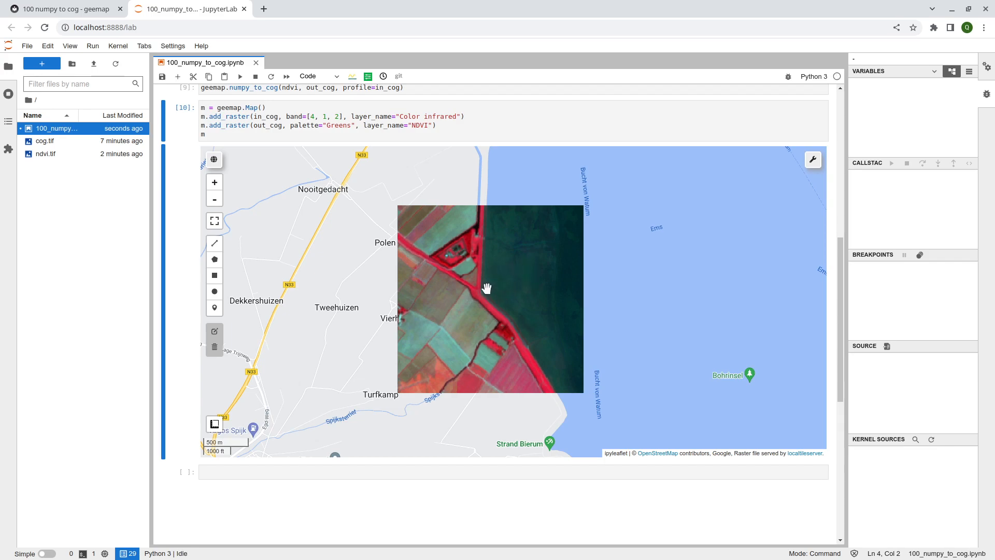
mouse_move(500, 286)
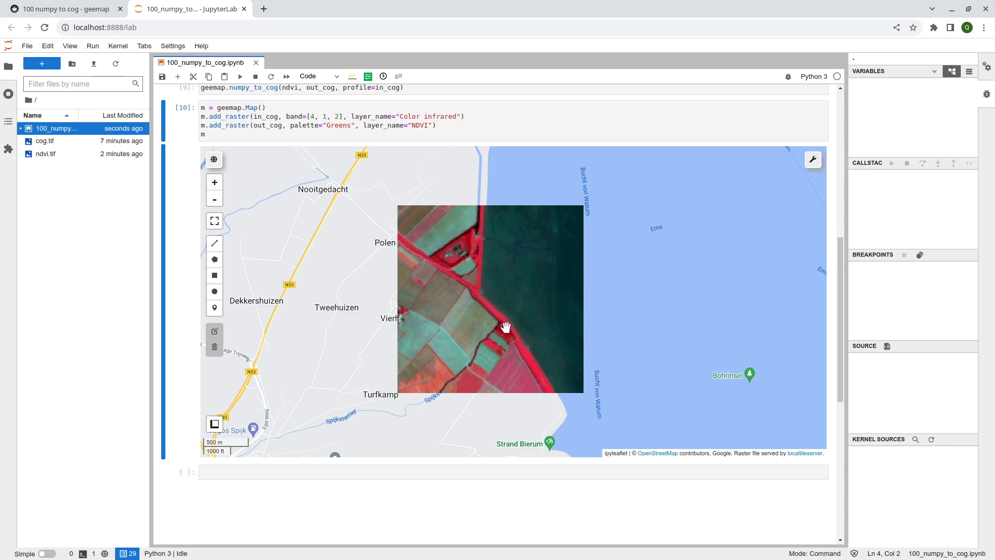
click(812, 159)
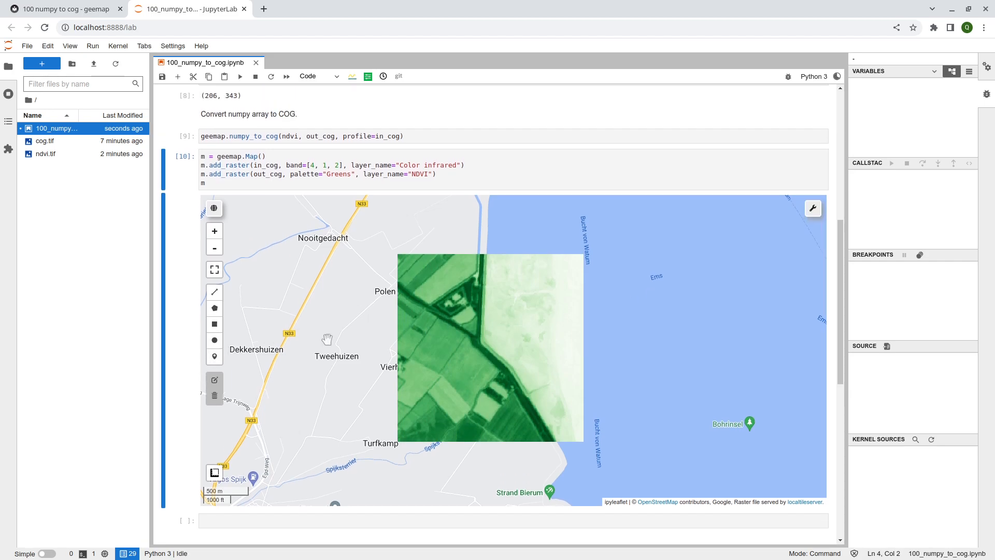
mouse_move(474, 335)
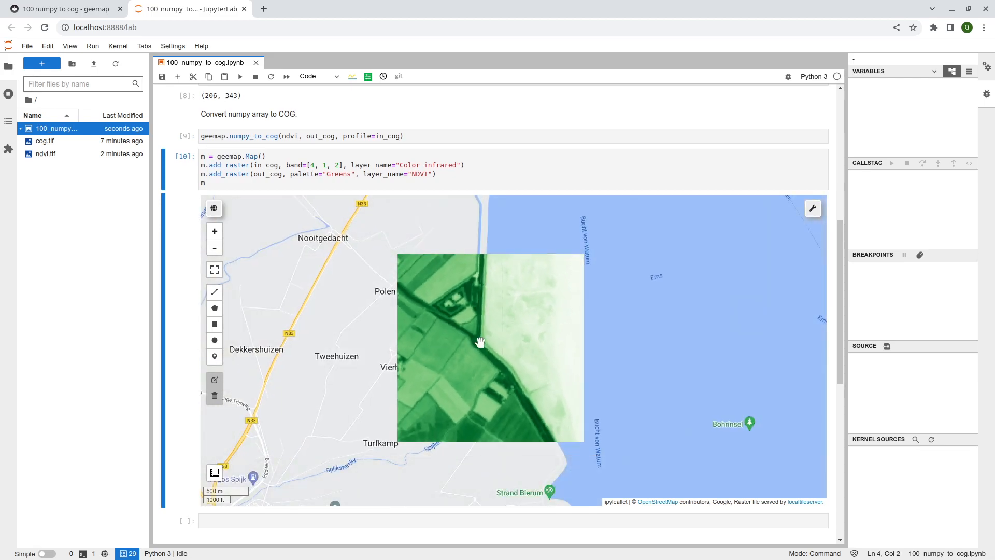
mouse_move(781, 385)
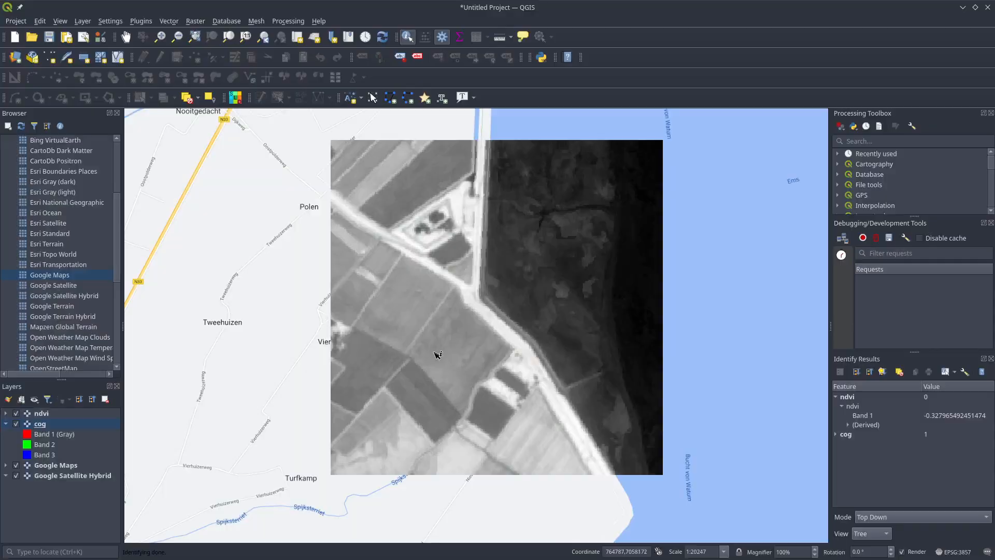
Query NDVI and cog band values at field pixels with Identify Features
click(574, 291)
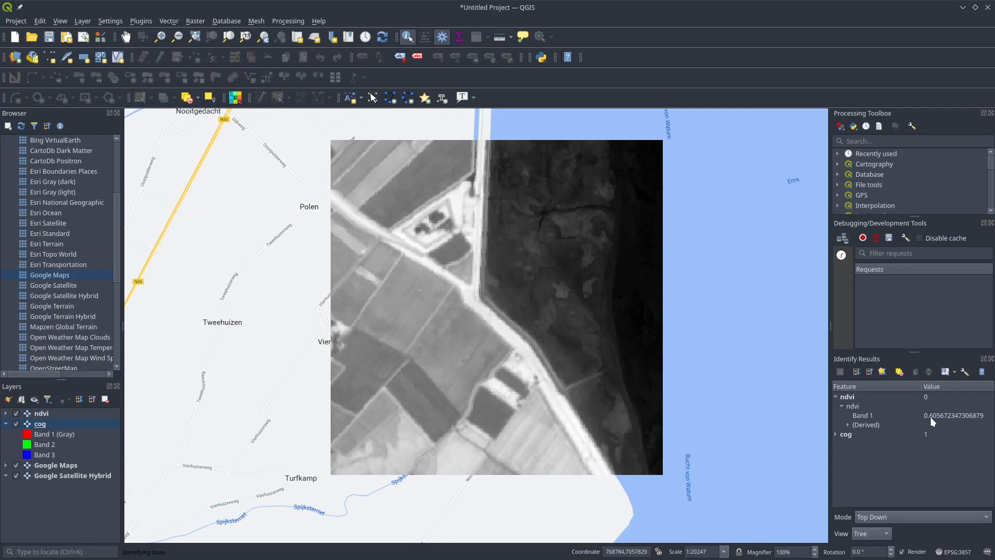
click(861, 415)
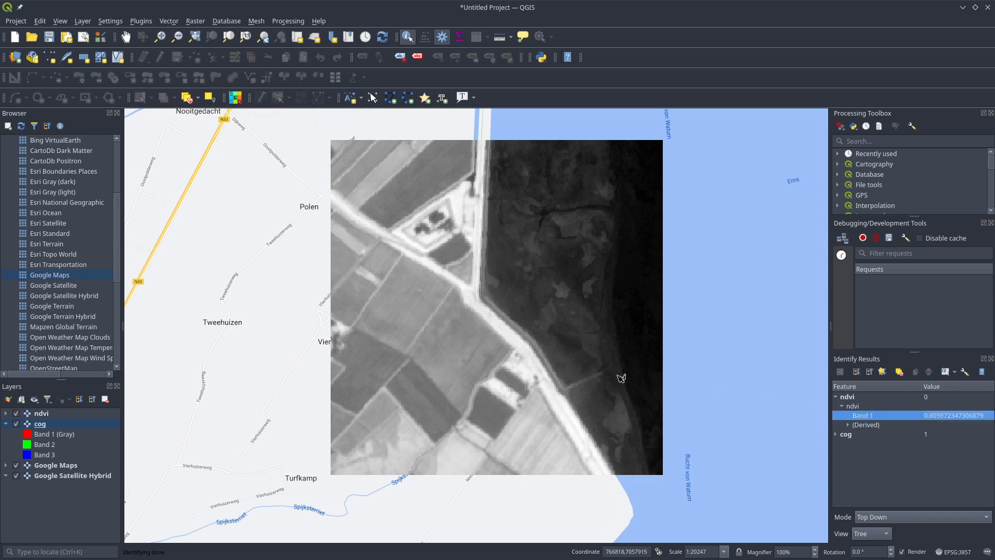
click(920, 517)
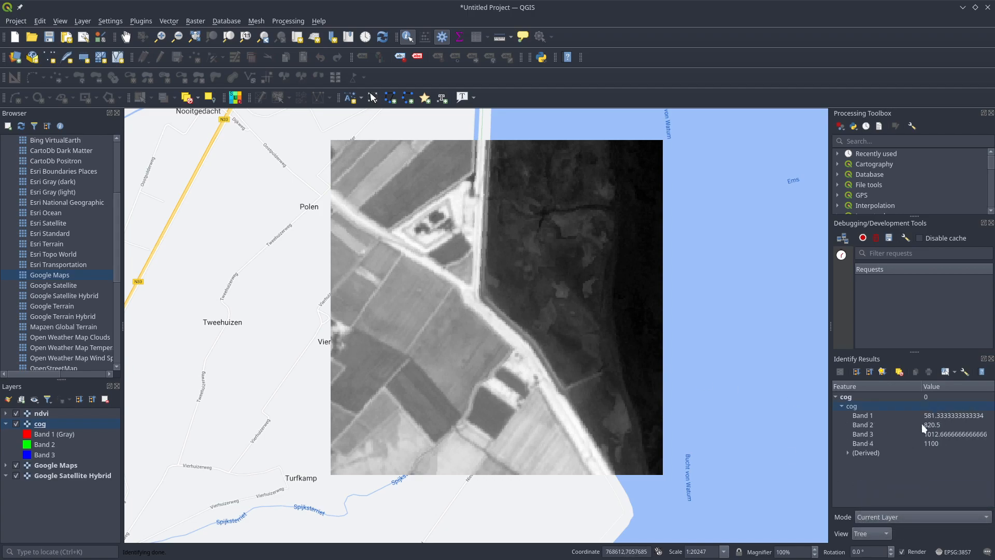
click(456, 391)
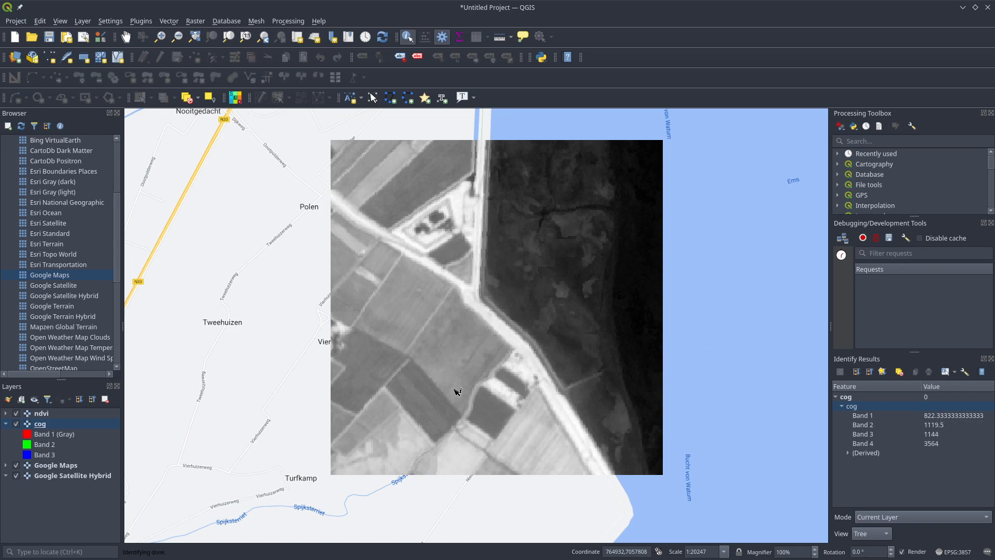
Hide the ndvi layer to reveal the colour image and return to the notebook map
click(14, 413)
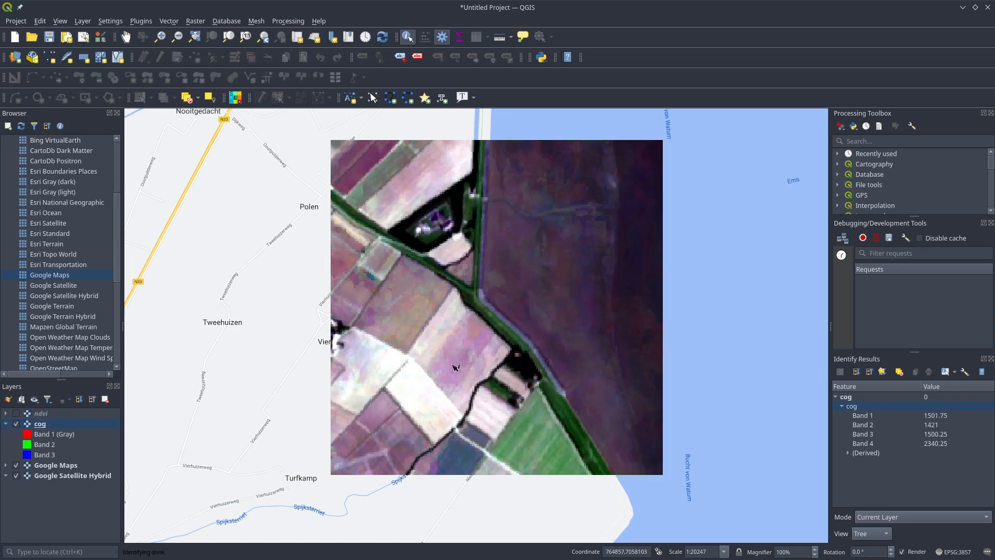
click(455, 367)
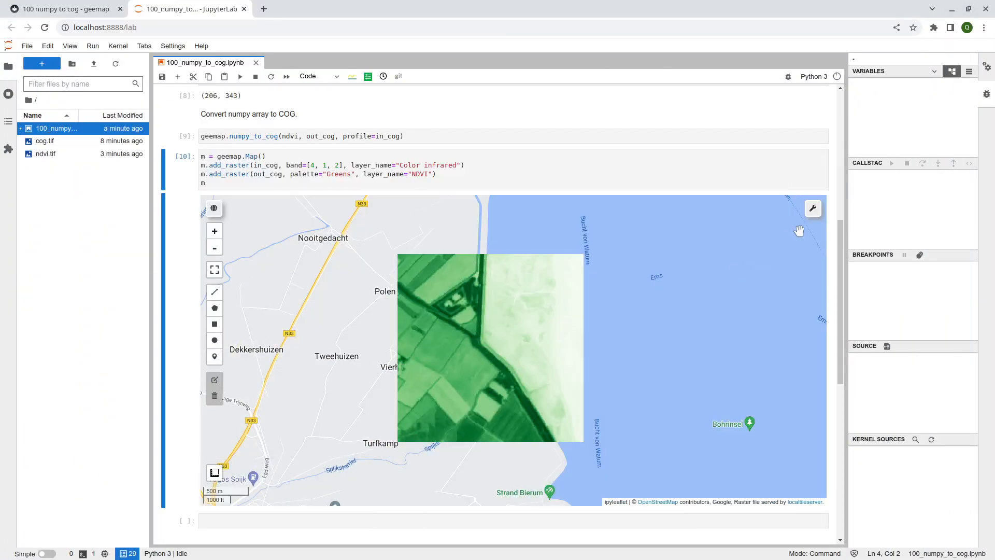
Start the 'Get COG/STAC pixel value' tool and choose NDVI as the layer
click(812, 209)
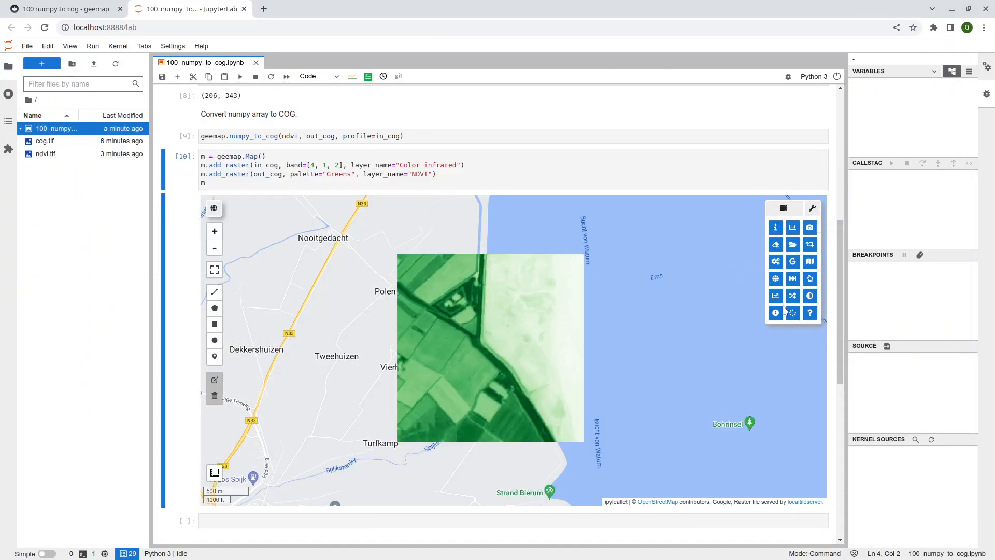
mouse_move(775, 312)
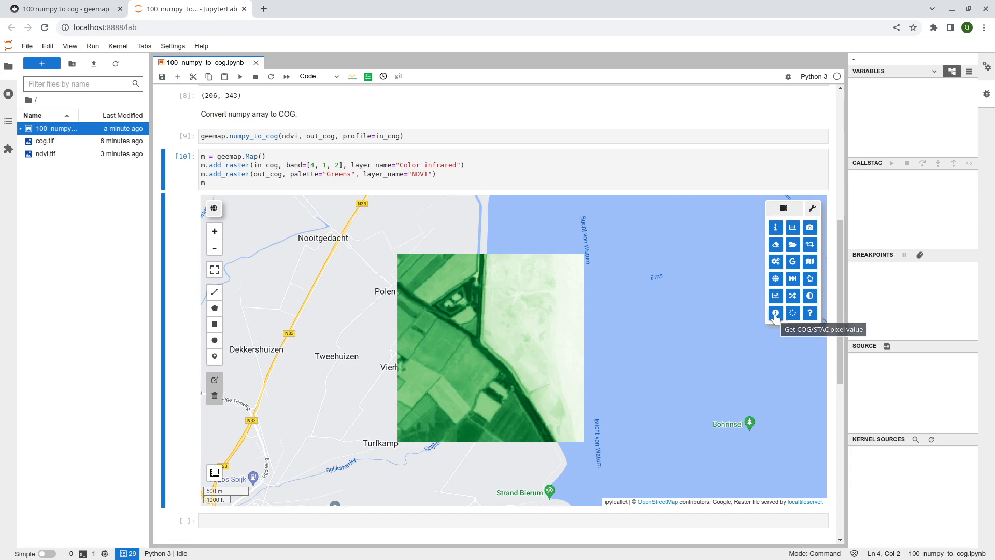
click(775, 313)
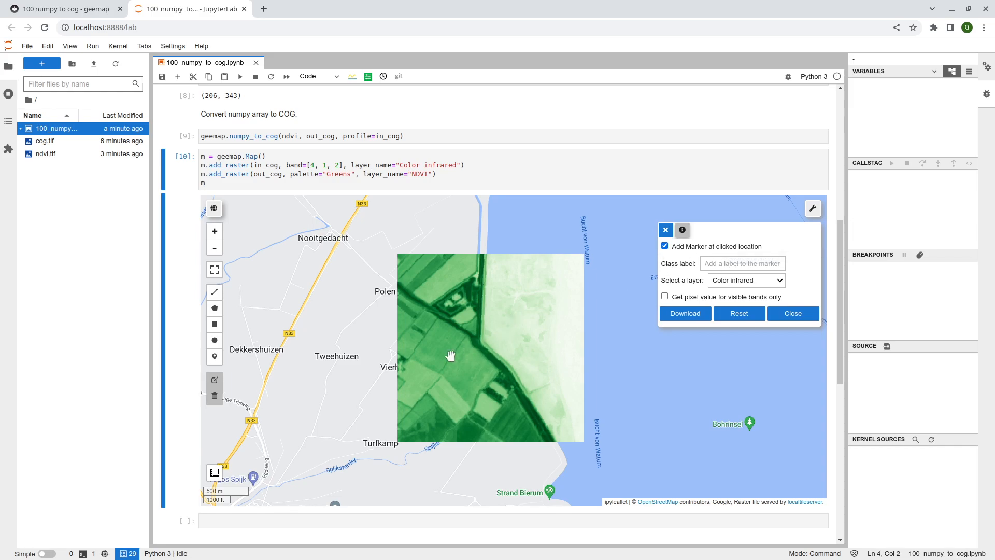
click(746, 280)
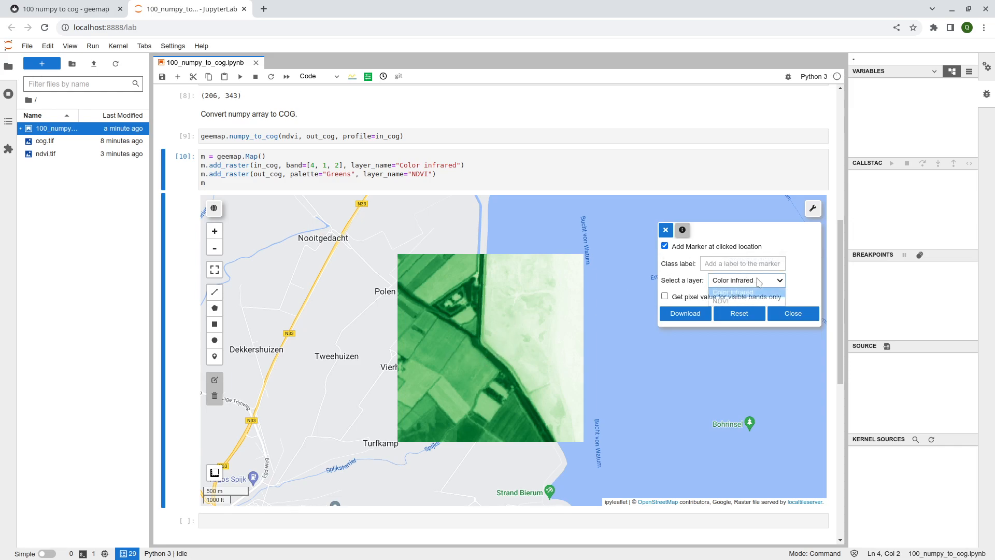
mouse_move(747, 300)
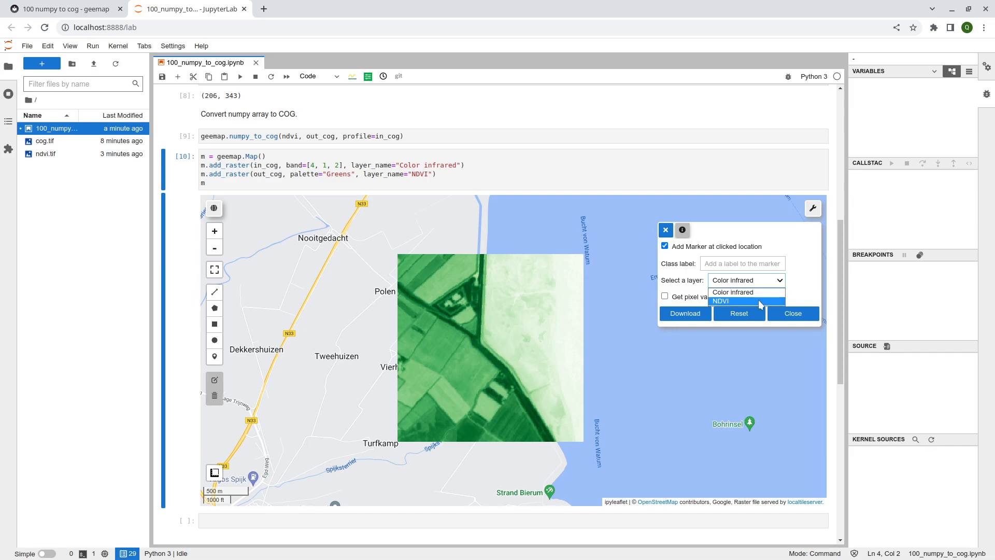
click(720, 300)
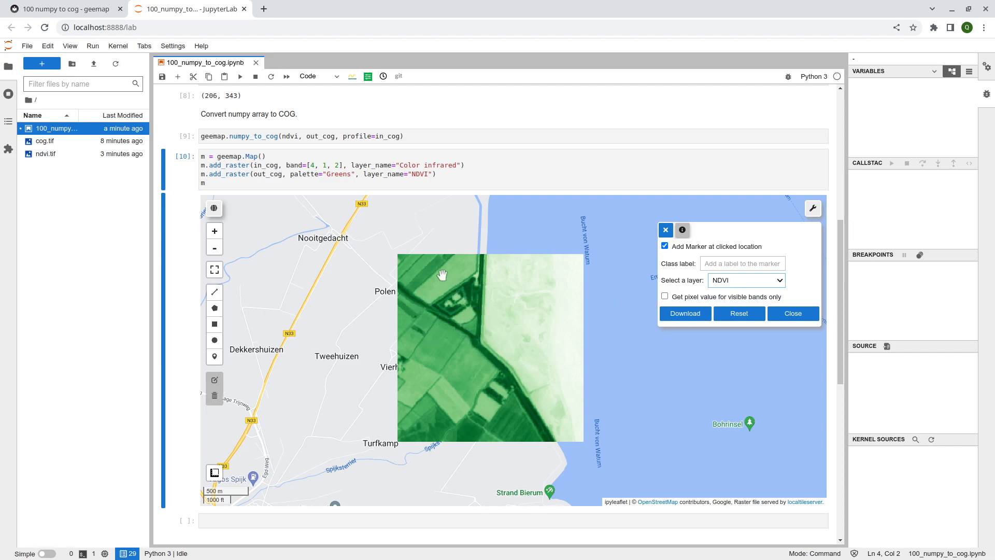
Drop four markers on fields and the pale area to read NDVI values
click(448, 279)
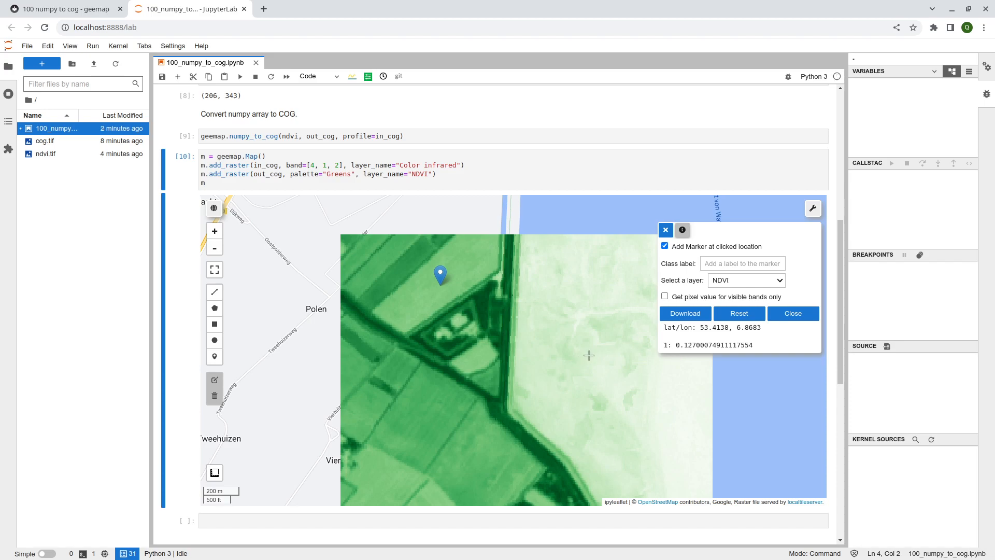
click(588, 342)
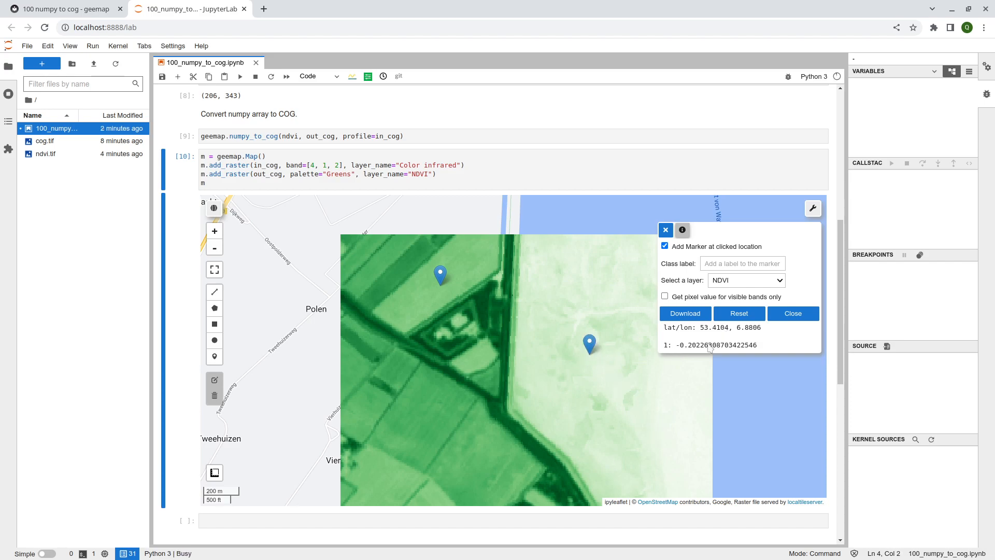
click(652, 416)
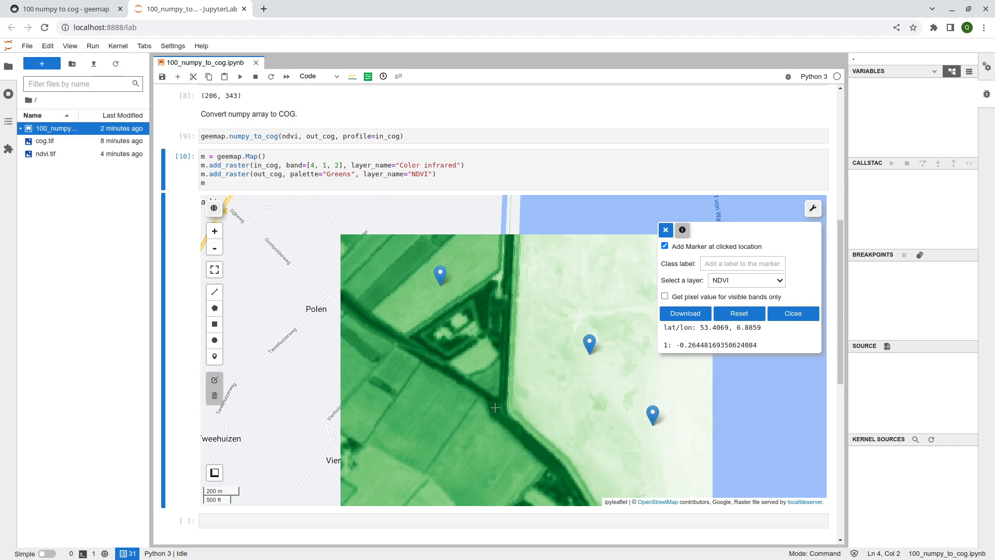
click(496, 397)
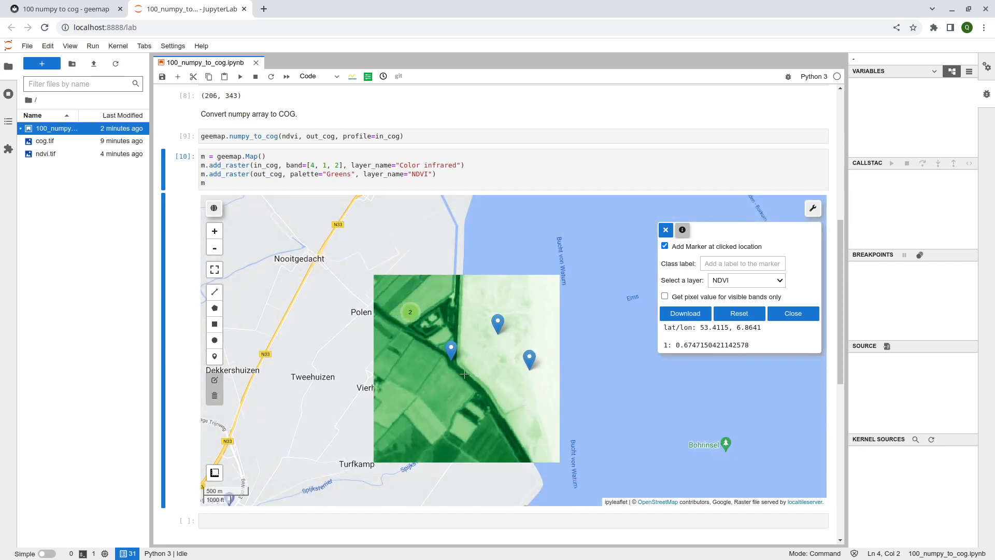
Switch the pixel inspector to the Color infrared layer and hide the NDVI layer
click(746, 280)
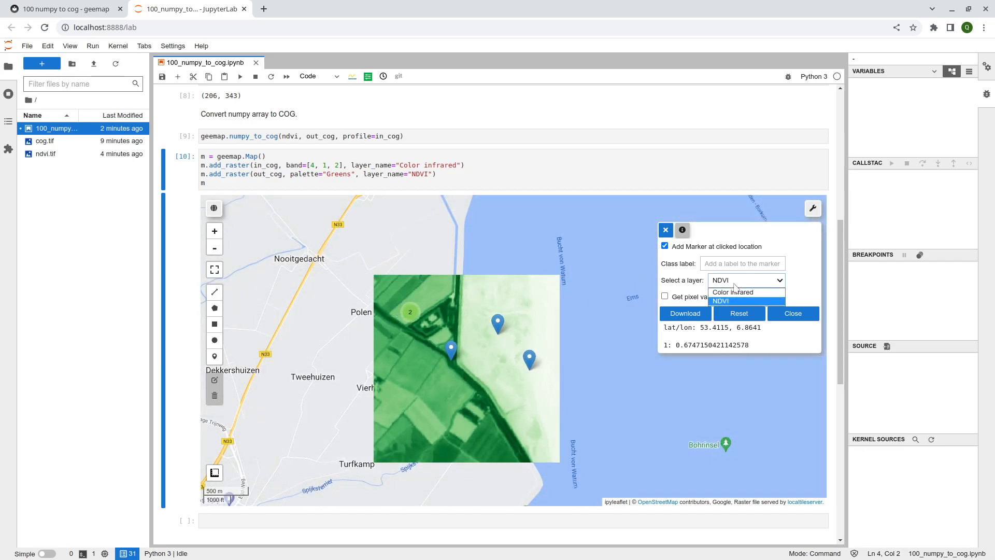
mouse_move(732, 291)
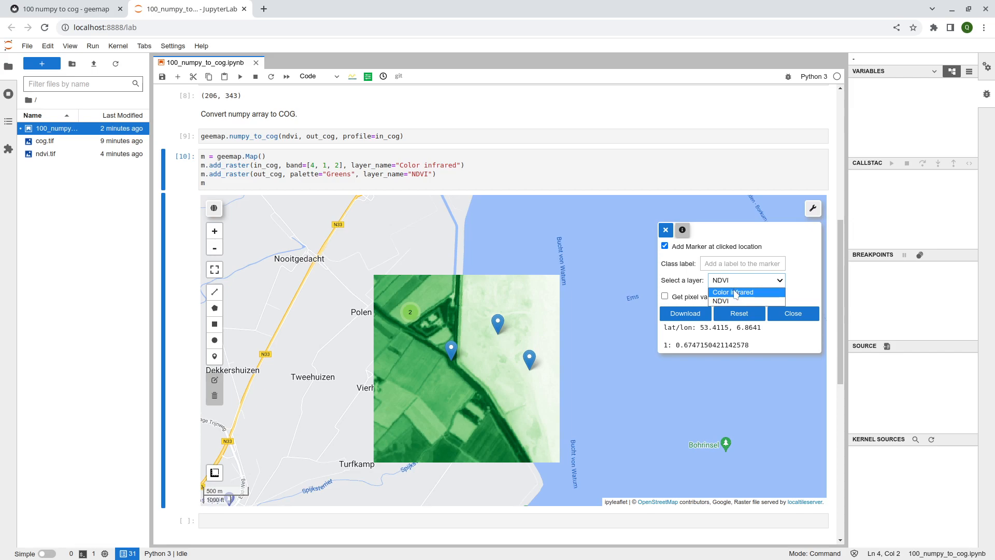
click(733, 292)
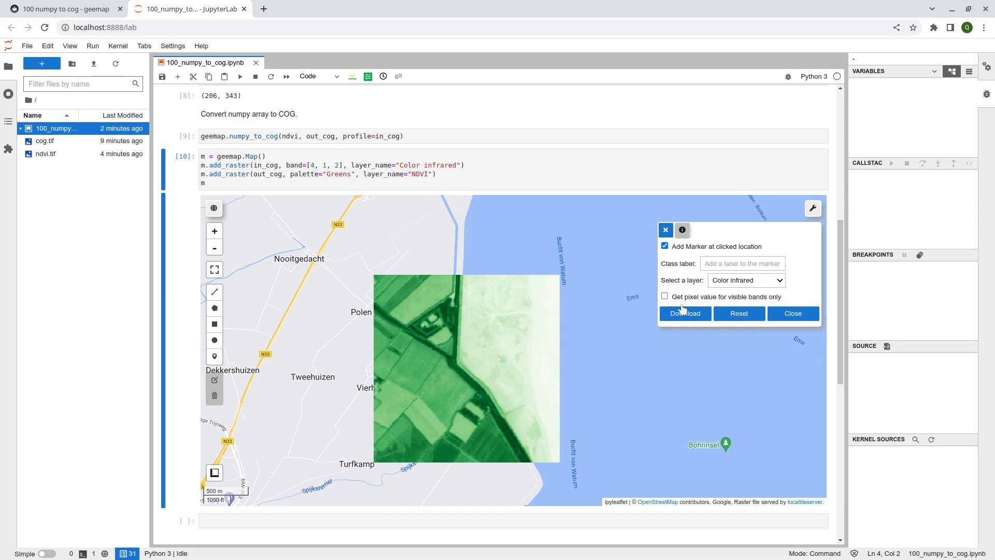
click(811, 208)
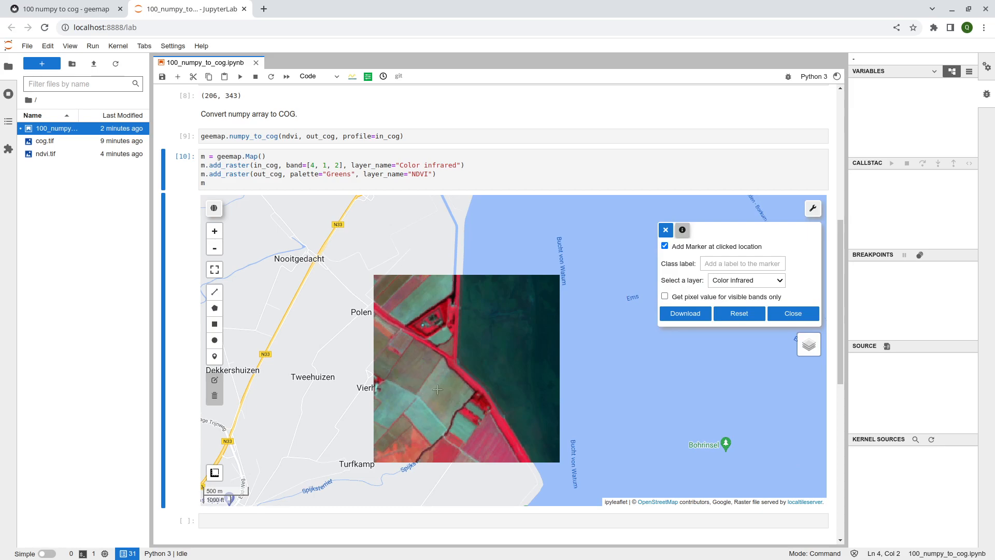
mouse_move(496, 330)
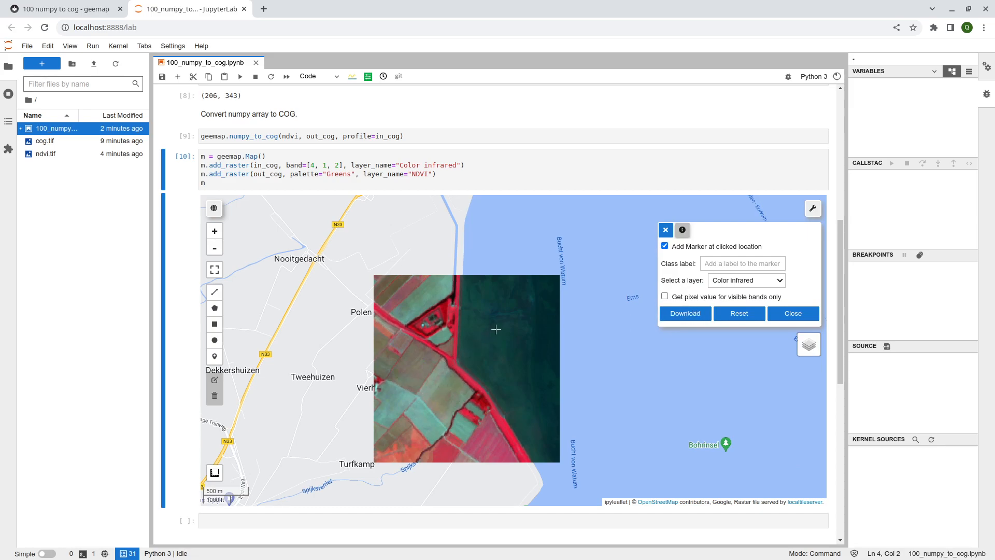
Add markers over the water area, the red road strip and a field south of the road
click(496, 330)
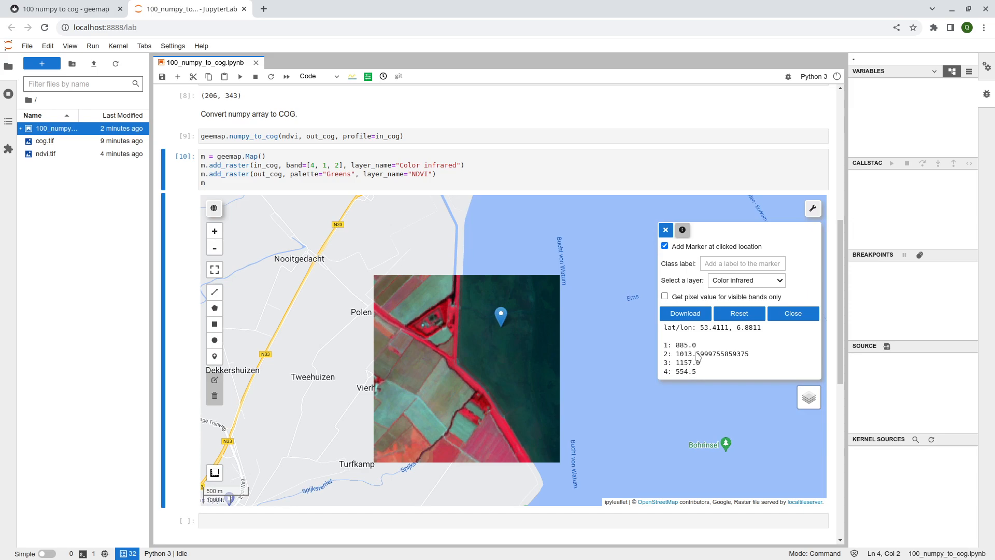
mouse_move(670, 376)
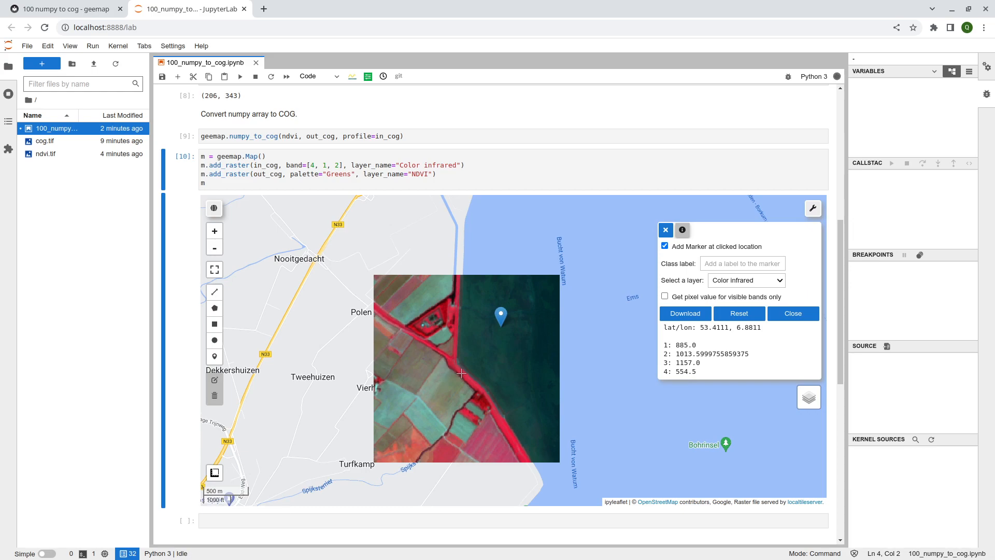
click(463, 365)
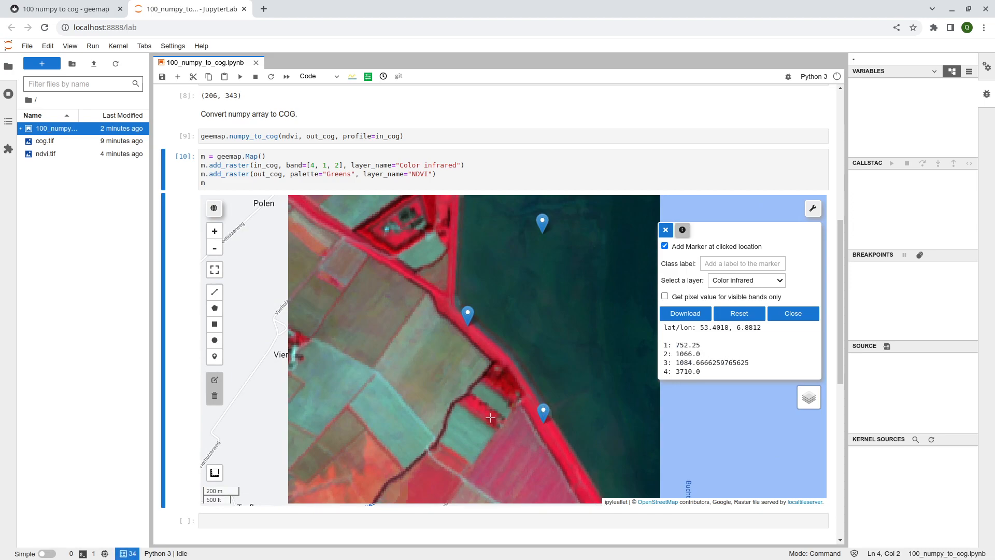
click(489, 418)
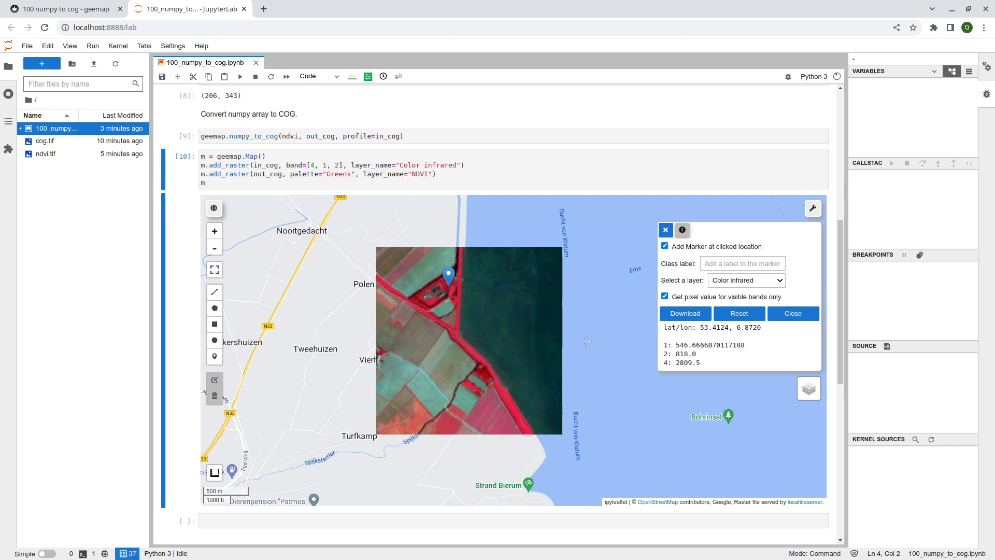
Place two more markers on the infrared image to read visible band values
click(481, 316)
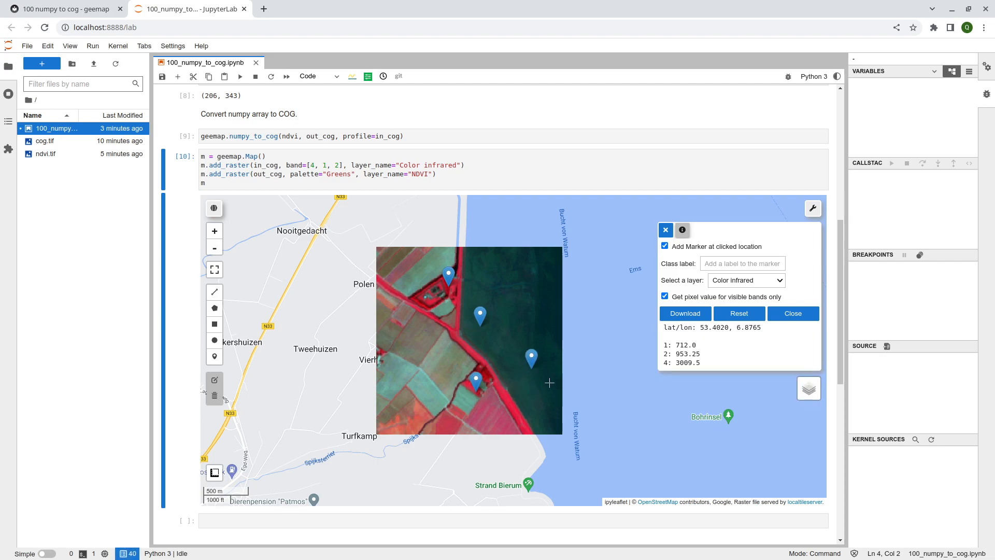
mouse_move(730, 330)
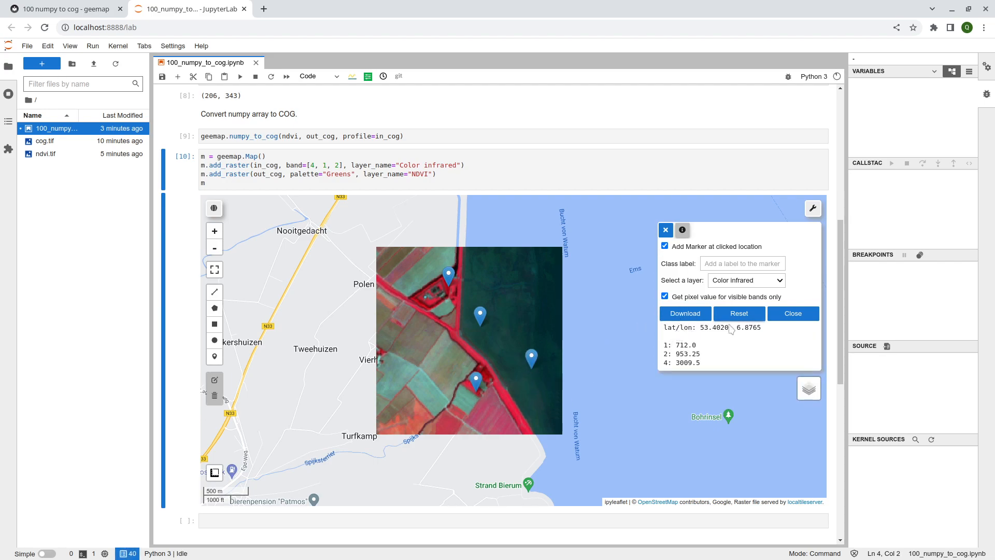
click(685, 313)
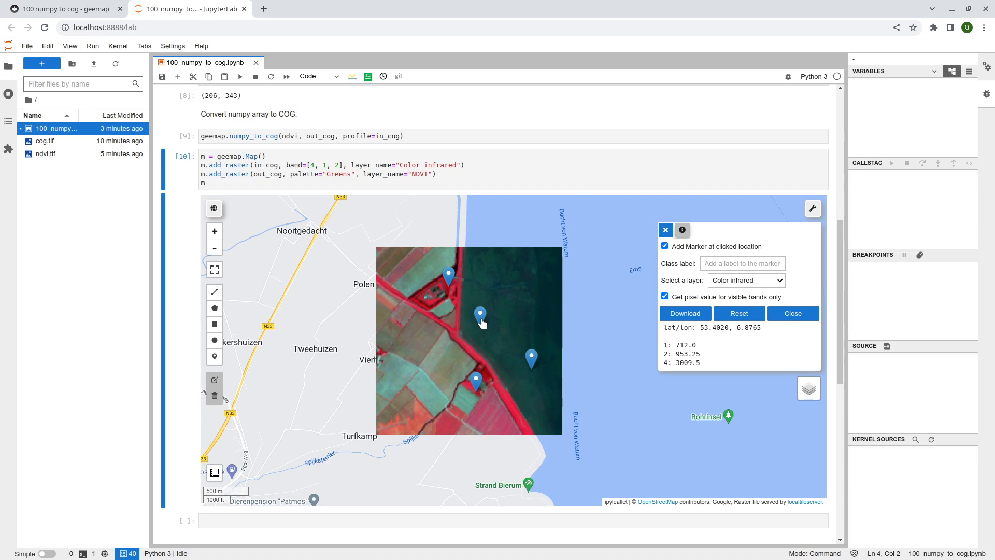
mouse_move(486, 330)
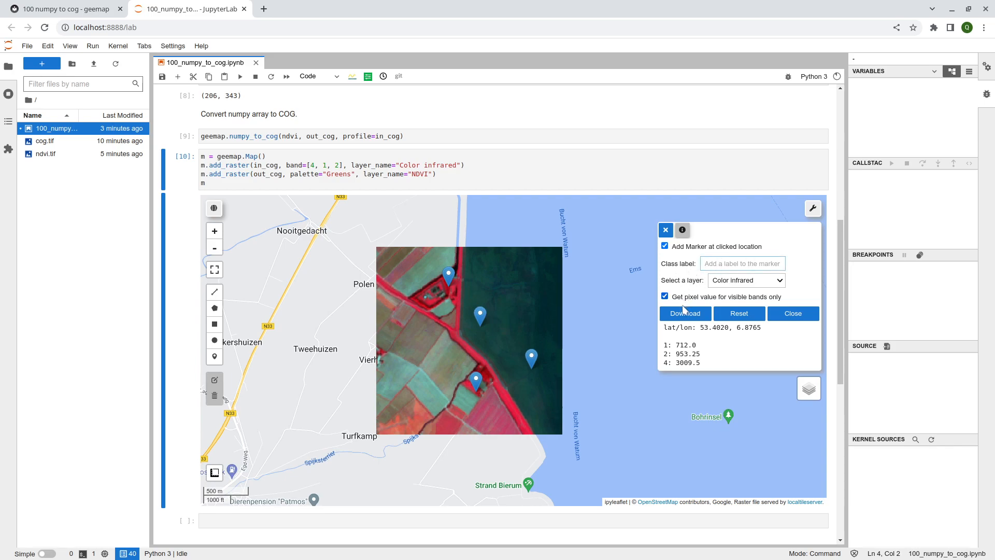
Generate the marker values CSV from the inspector and save it into Downloads
click(683, 313)
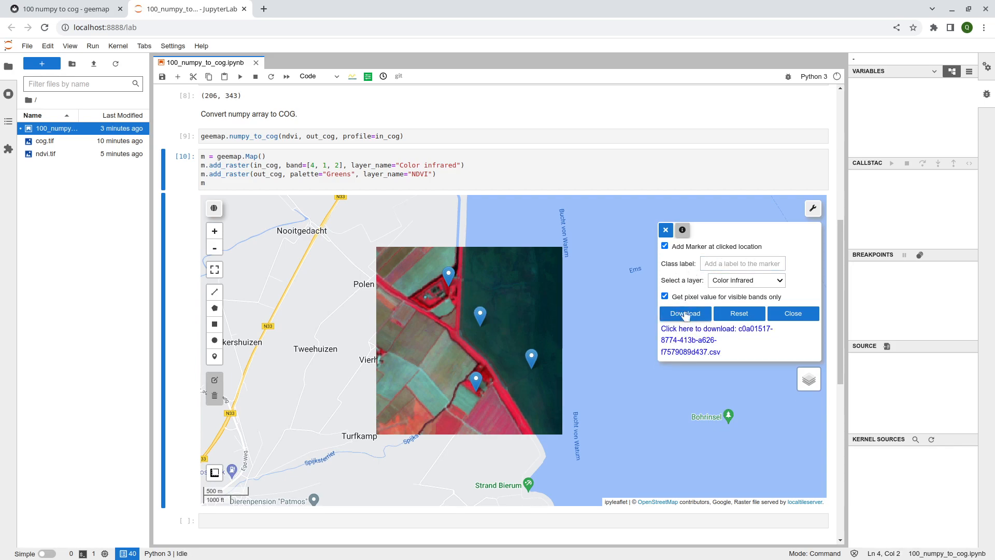
click(684, 313)
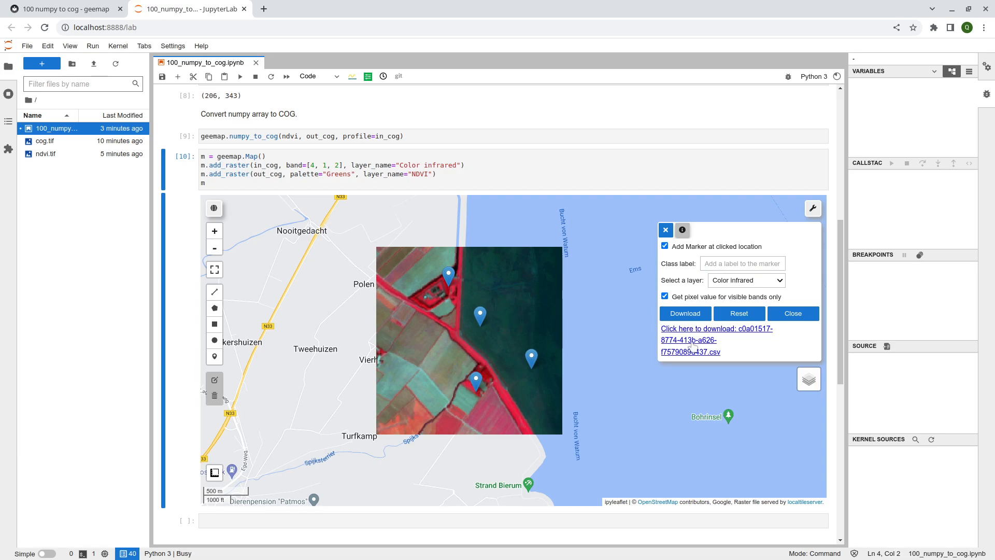
click(683, 313)
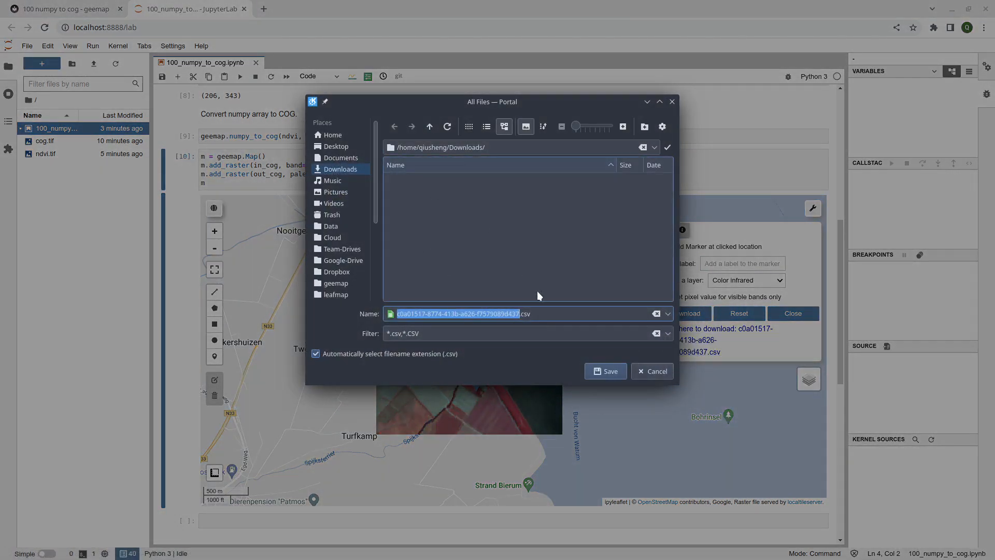
click(605, 370)
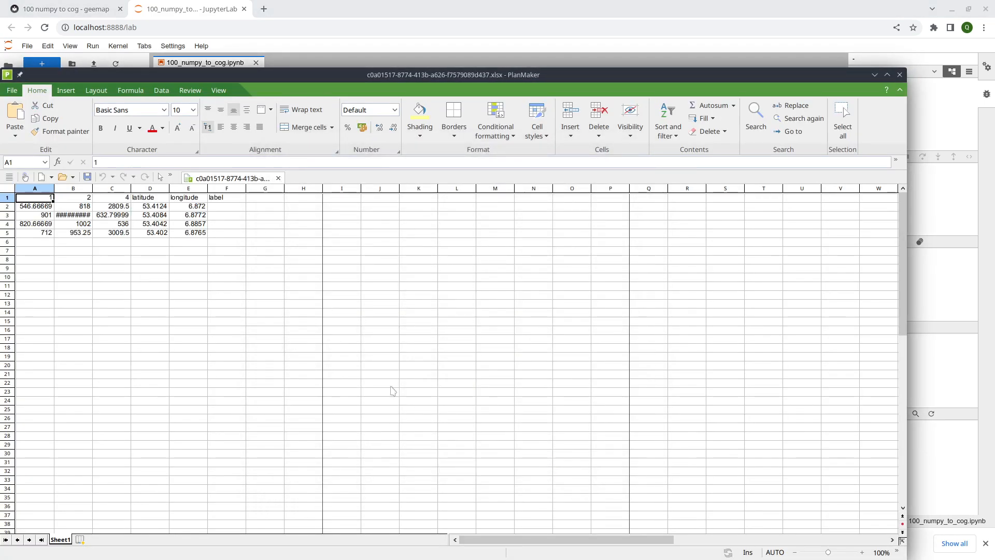
Check band columns and first latitude/longitude, autofit column B, then close PlanMaker
click(34, 187)
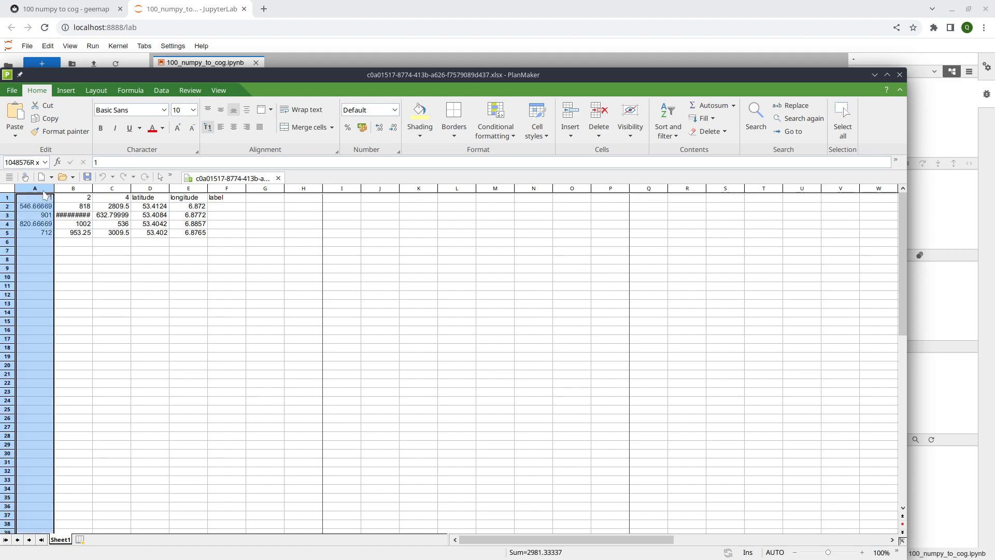
click(112, 187)
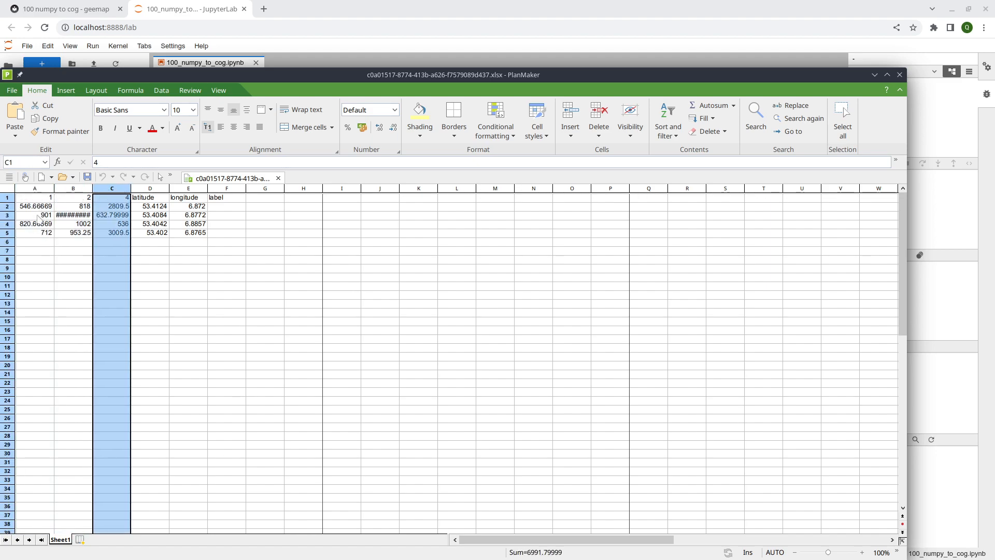
click(150, 205)
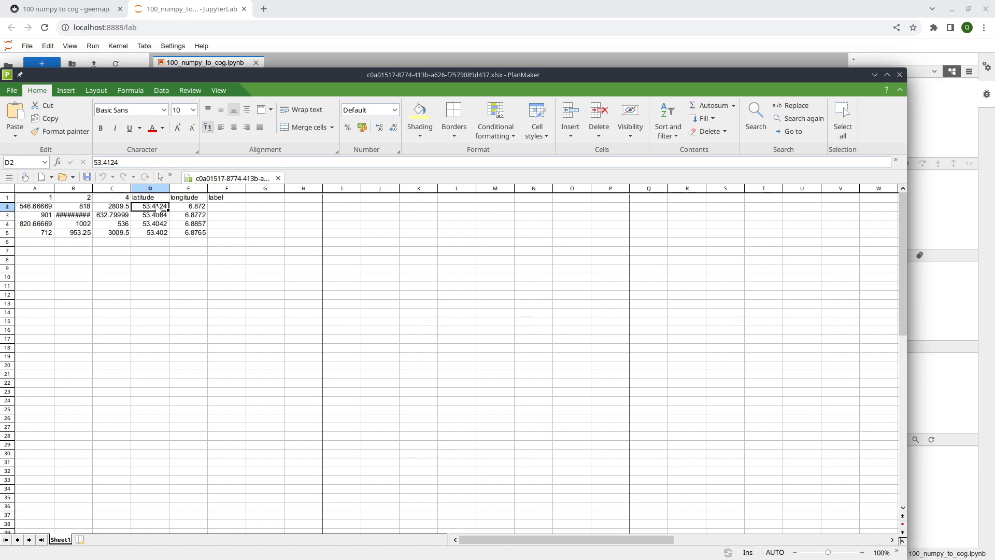
click(188, 206)
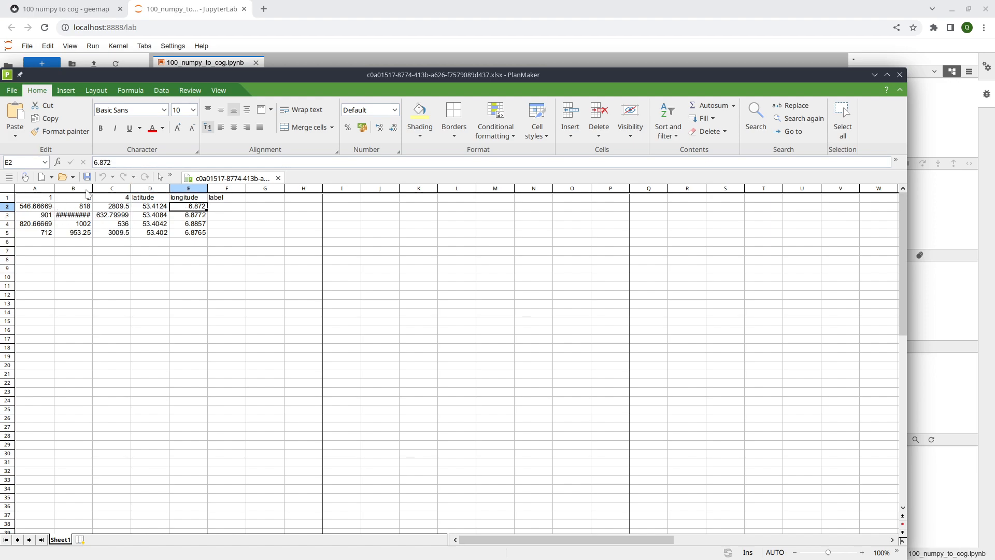
click(74, 188)
text(2)
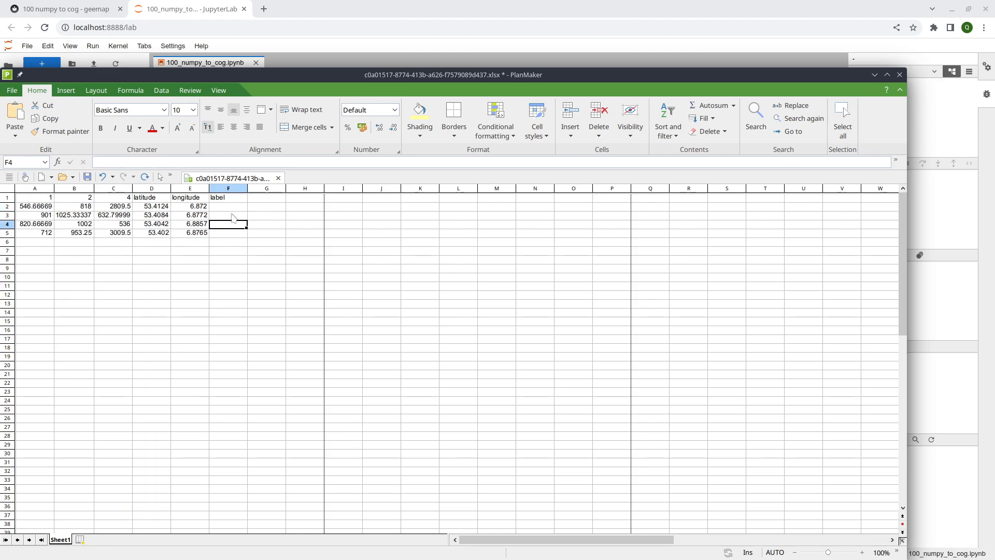
click(886, 71)
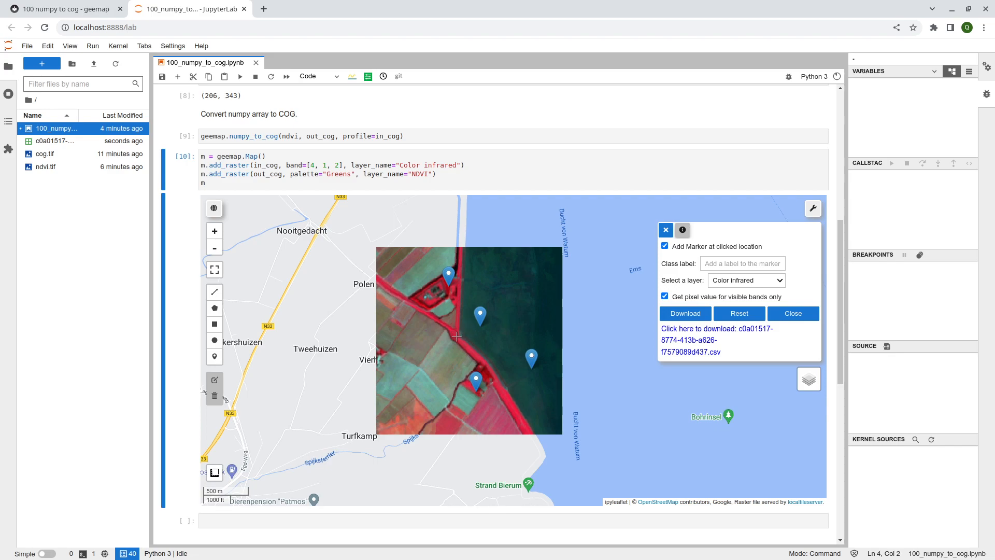
mouse_move(400, 342)
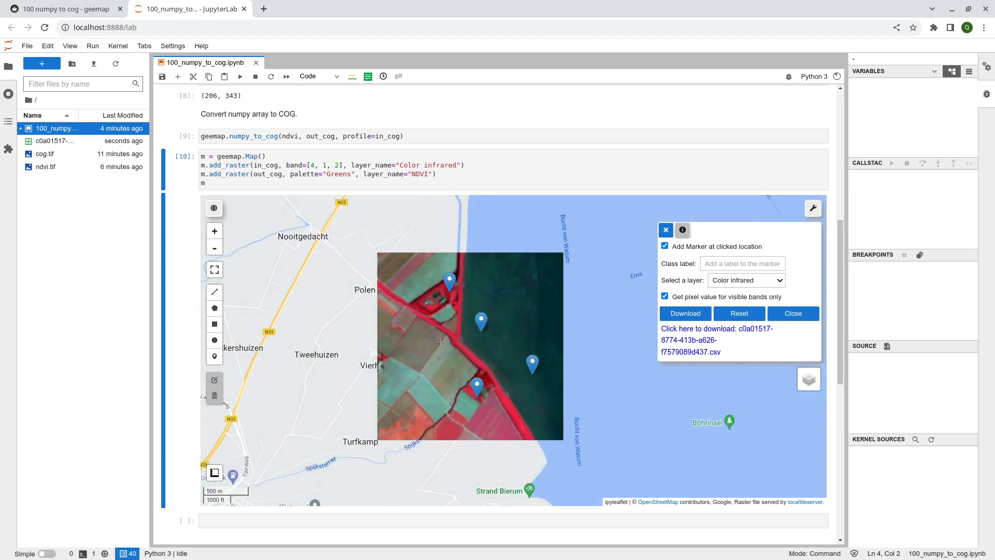
Set the inspector to NDVI, turn off marker placement, and close the inspector
click(746, 279)
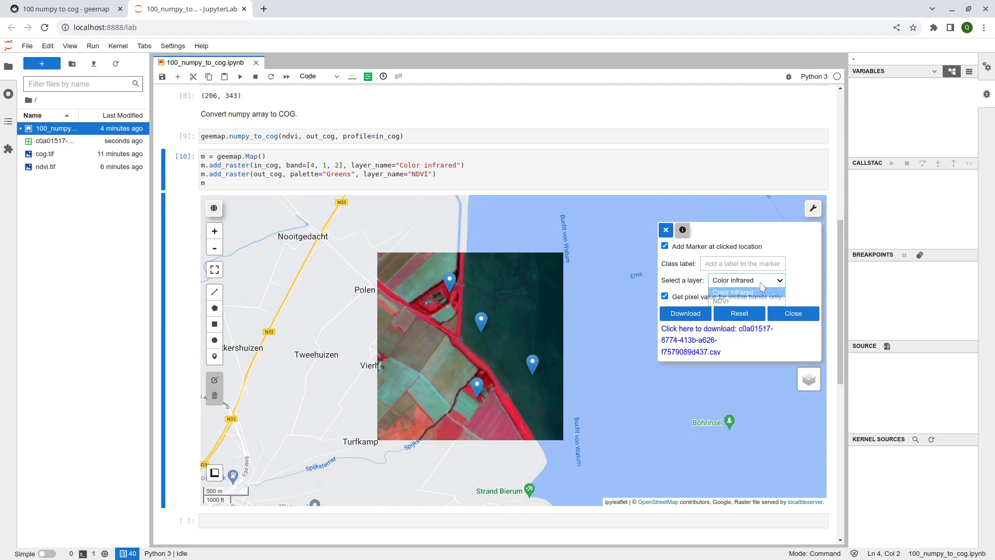
click(720, 302)
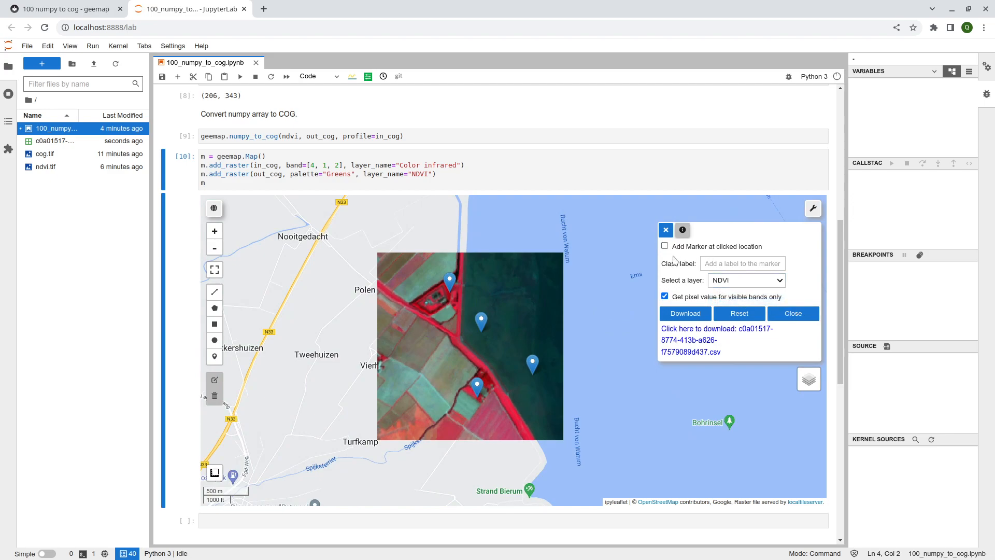
click(738, 313)
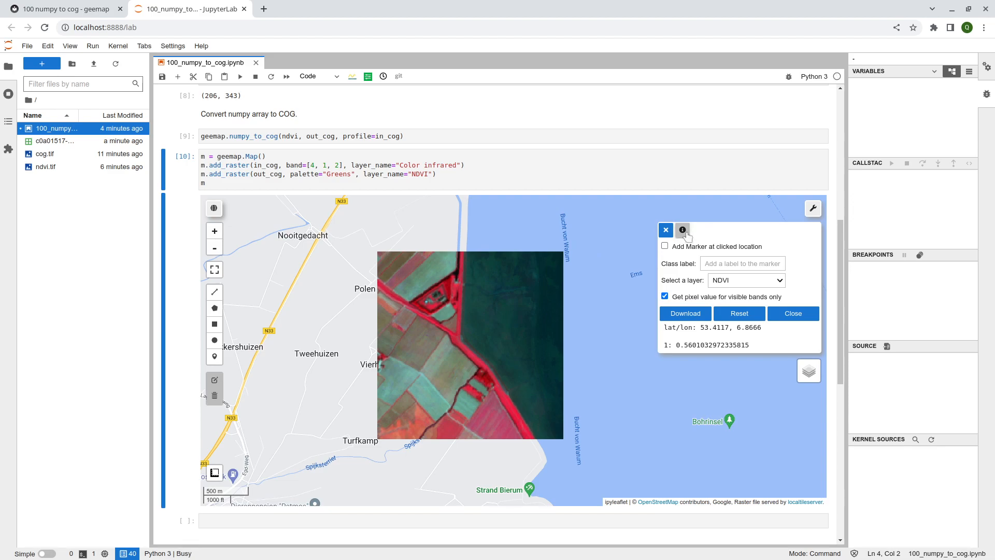
click(665, 229)
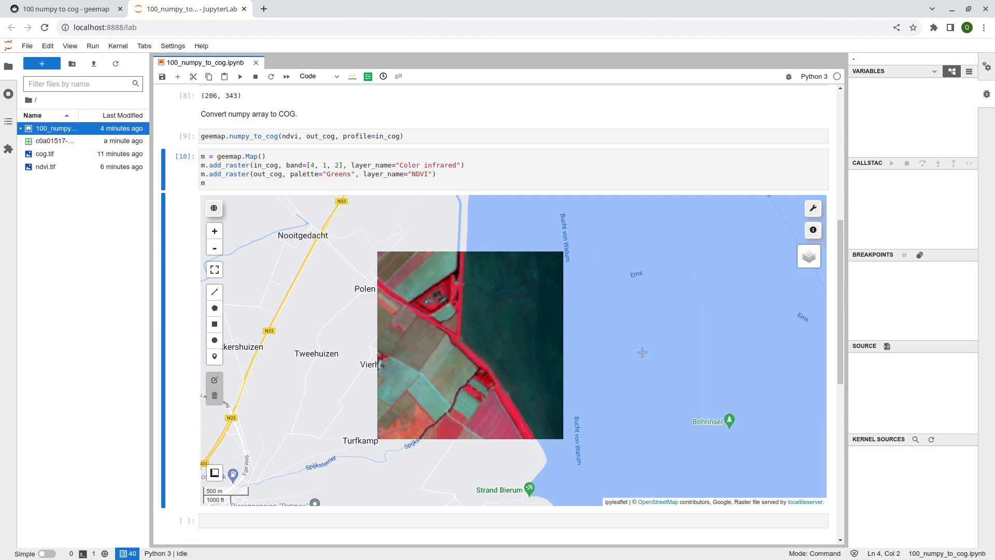